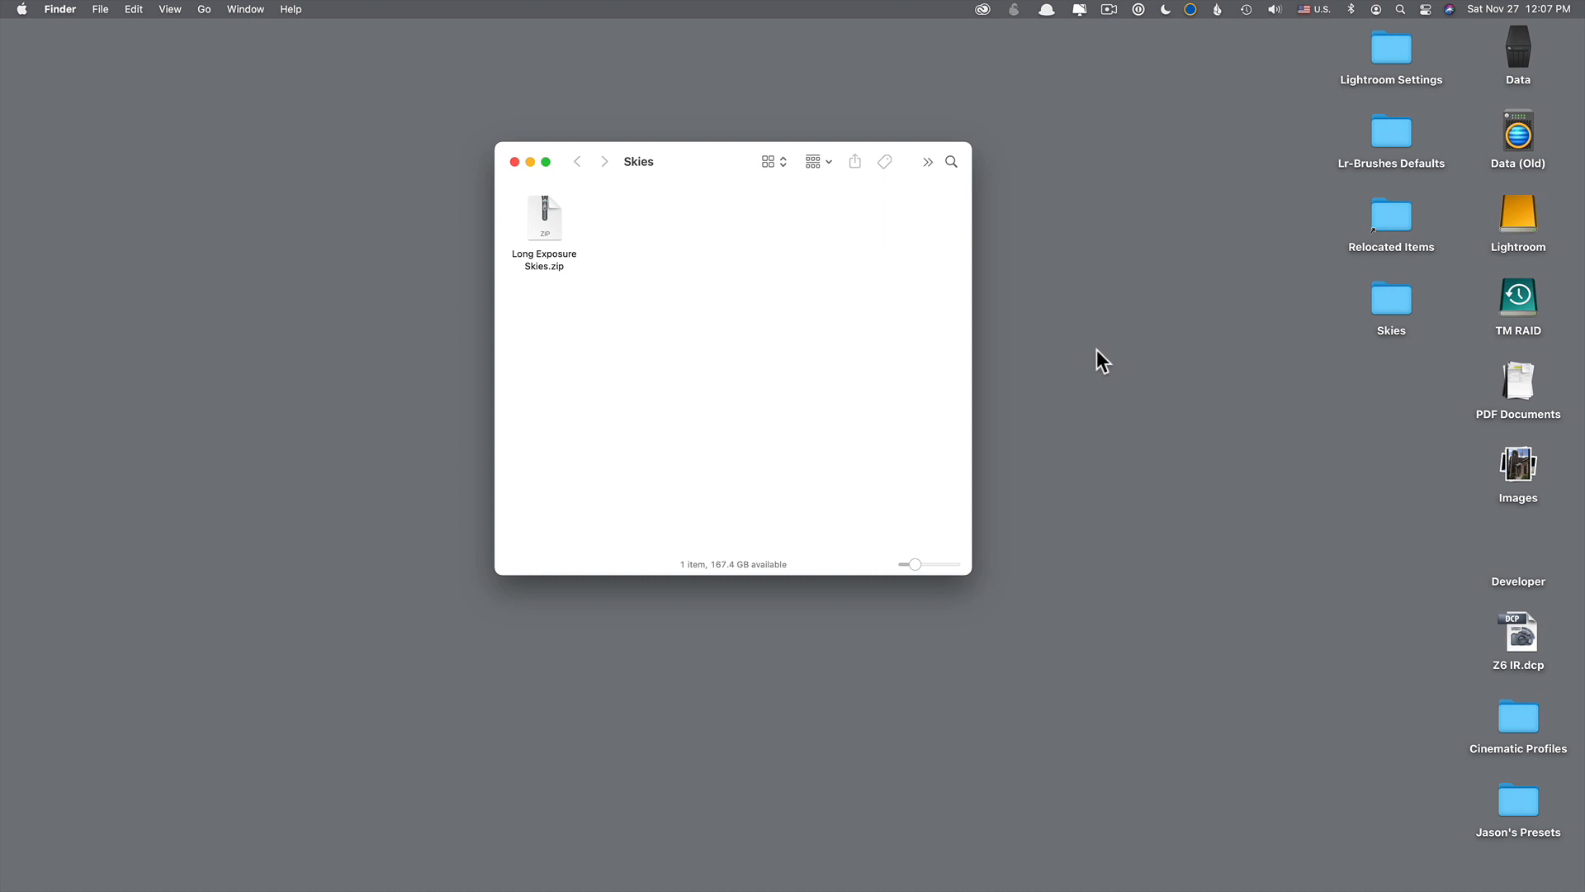
{"action": "mouse_move", "coordinate": [573, 239]}
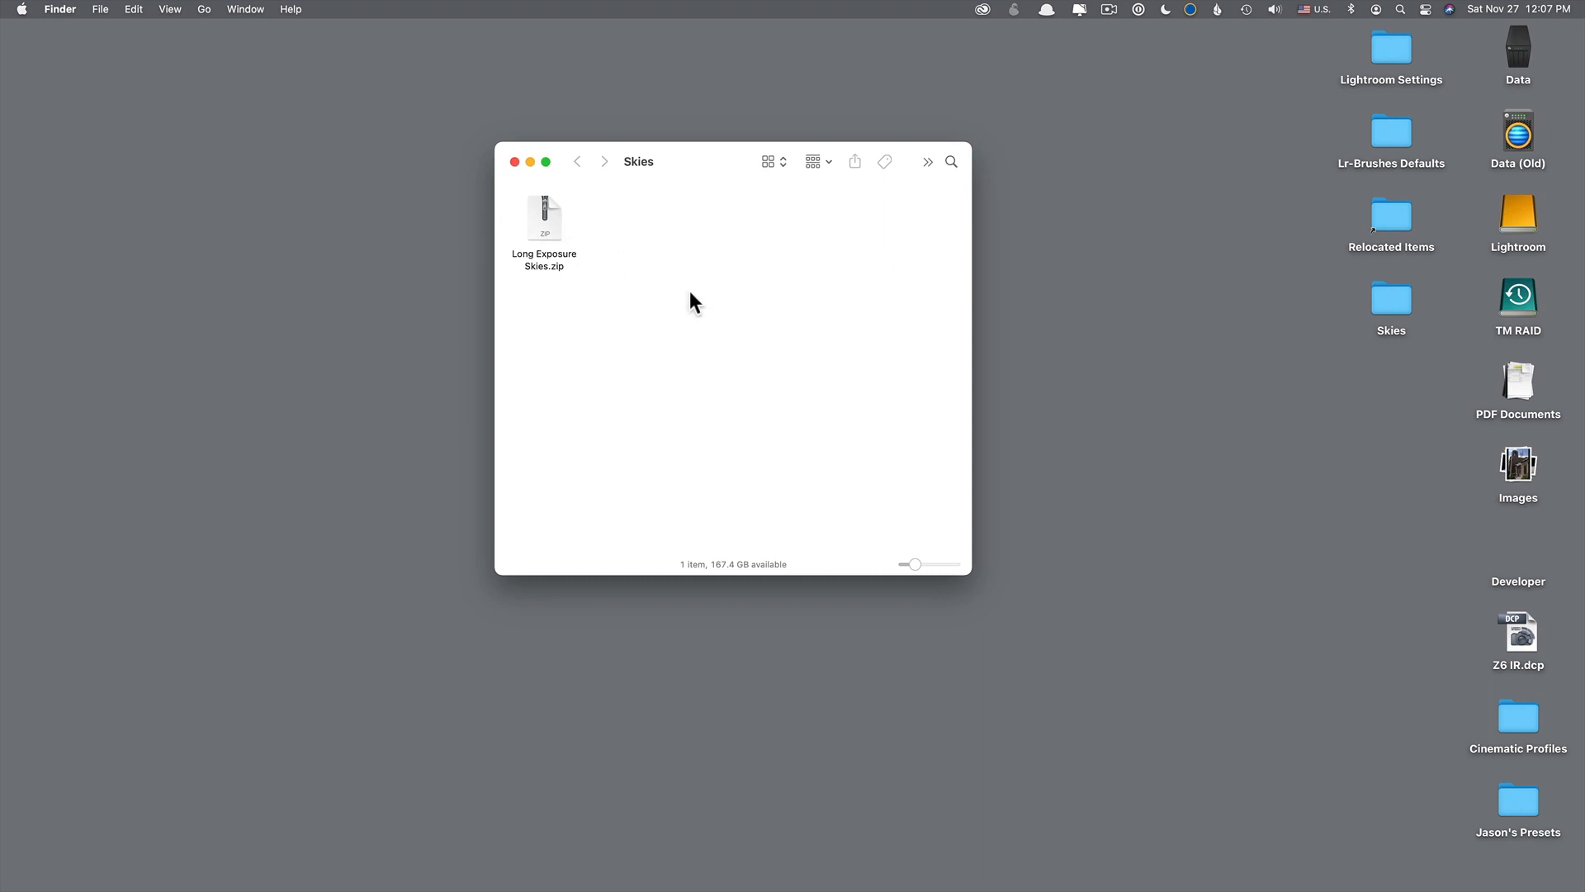
Step: Unzip Long Exposure Skies.zip and browse the extracted folder of 30 sky JPEGs
{"action": "double_click", "coordinate": [543, 218]}
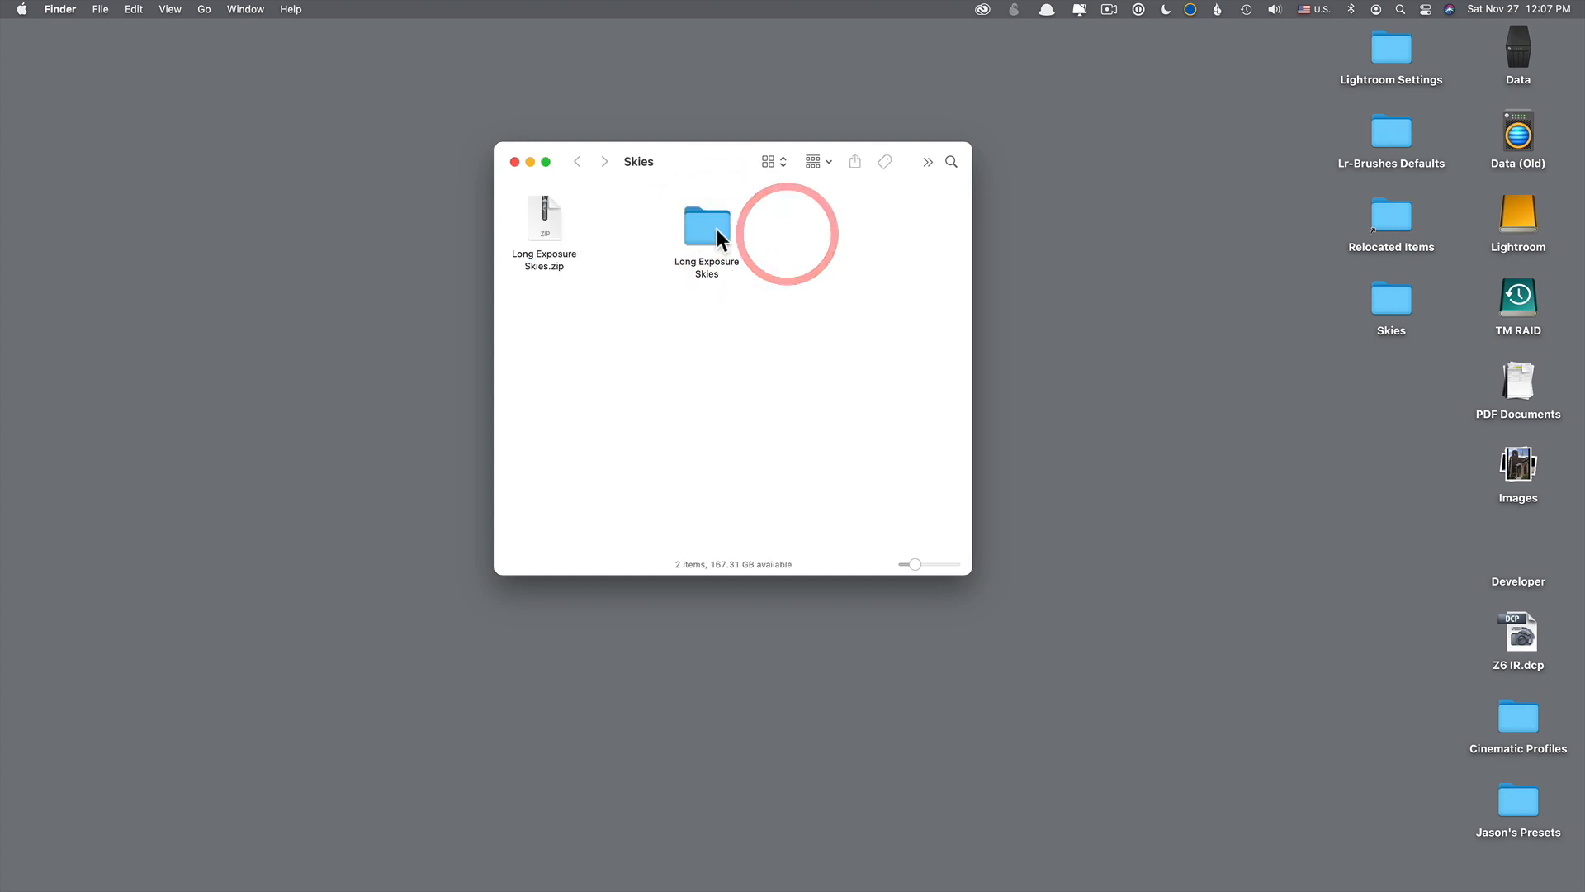
{"action": "double_click", "coordinate": [706, 224]}
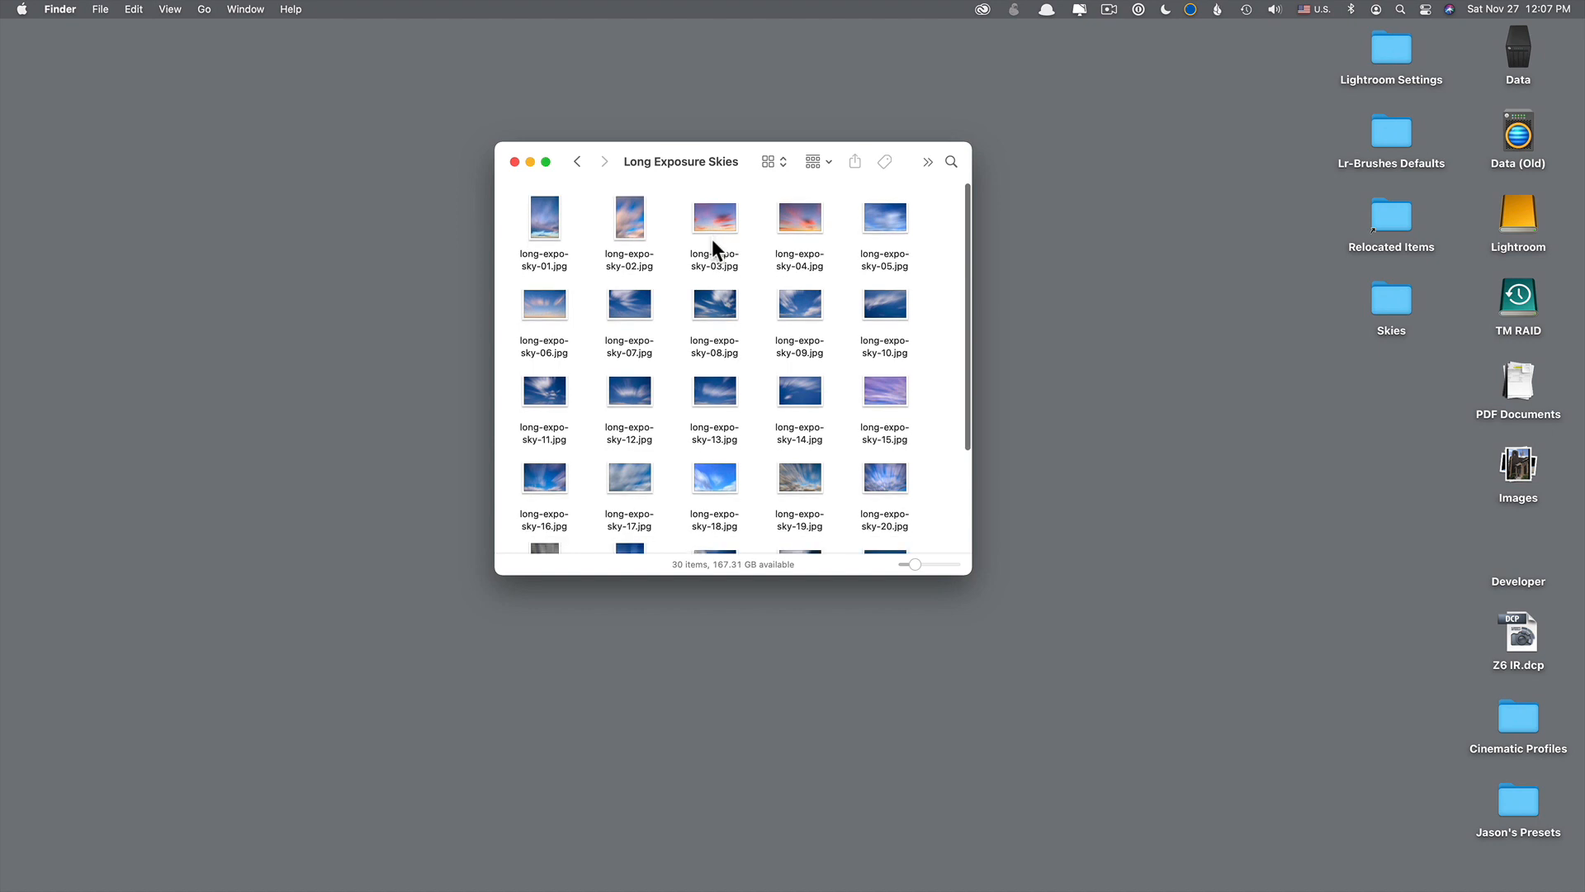
{"action": "scroll", "scroll_direction": "down", "scroll_amount": 3}
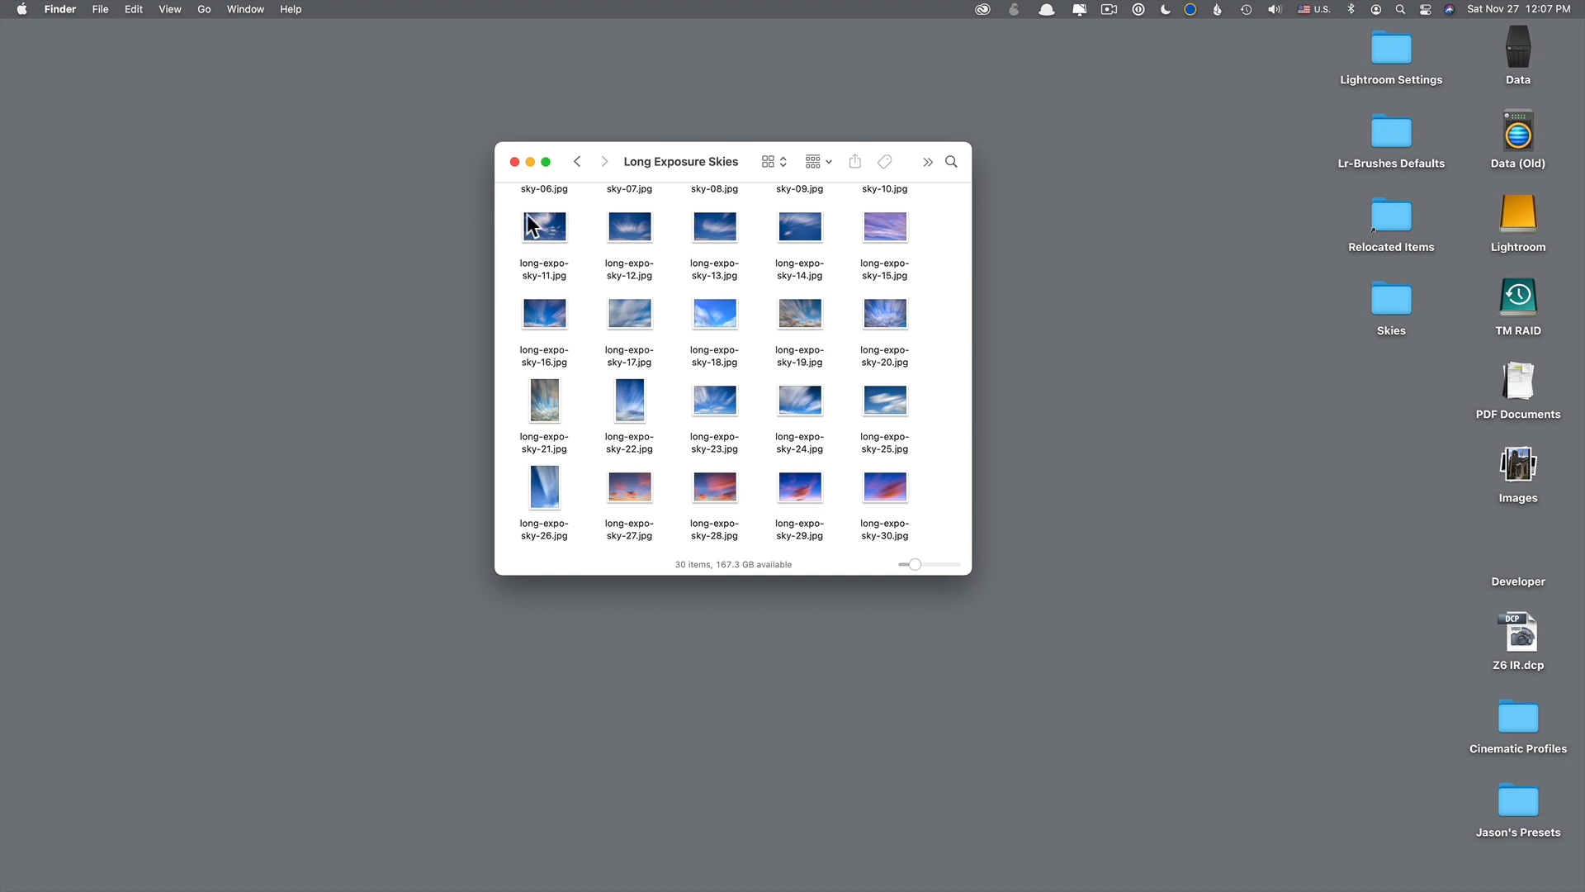
{"action": "mouse_move", "coordinate": [572, 218]}
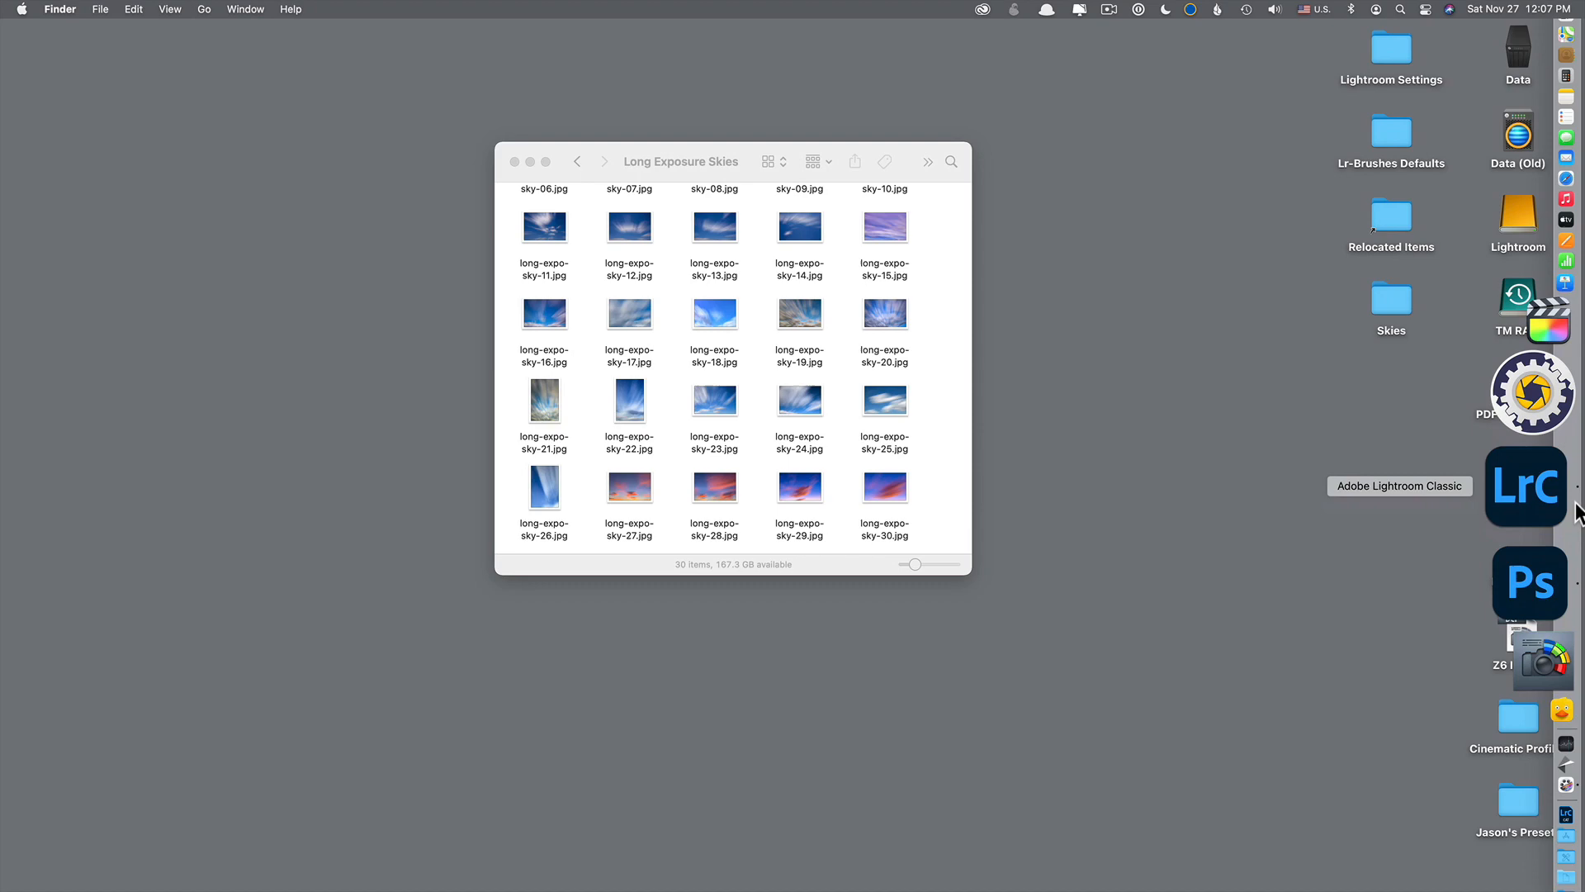
Step: Switch from Finder to Photoshop's badlands photo and show the Edit menu commands
{"action": "left_click", "coordinate": [1529, 583]}
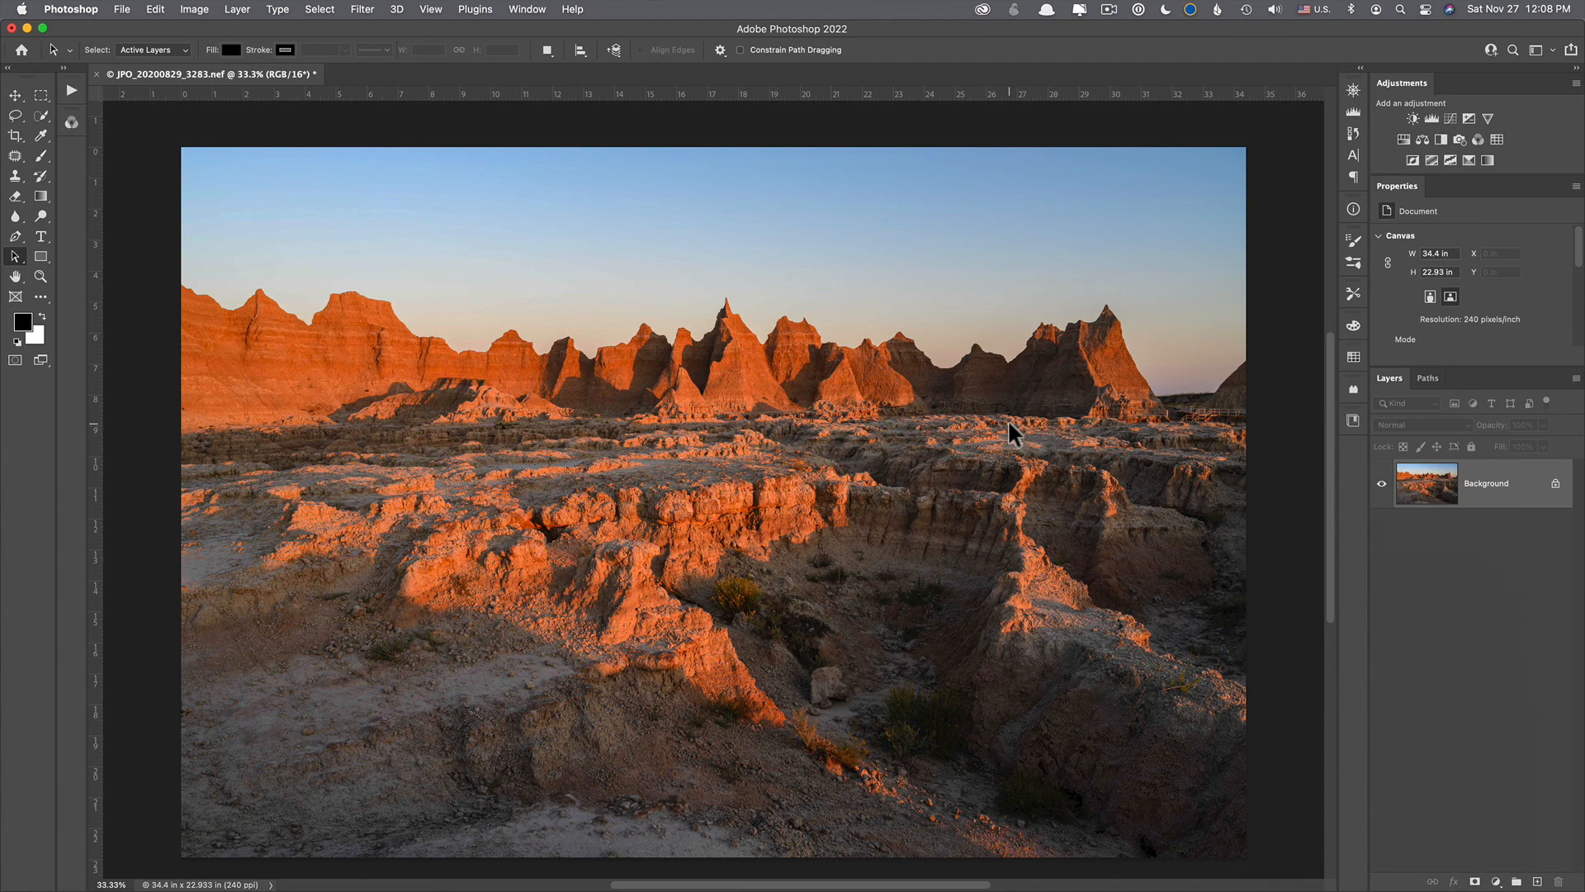
{"action": "mouse_move", "coordinate": [929, 176]}
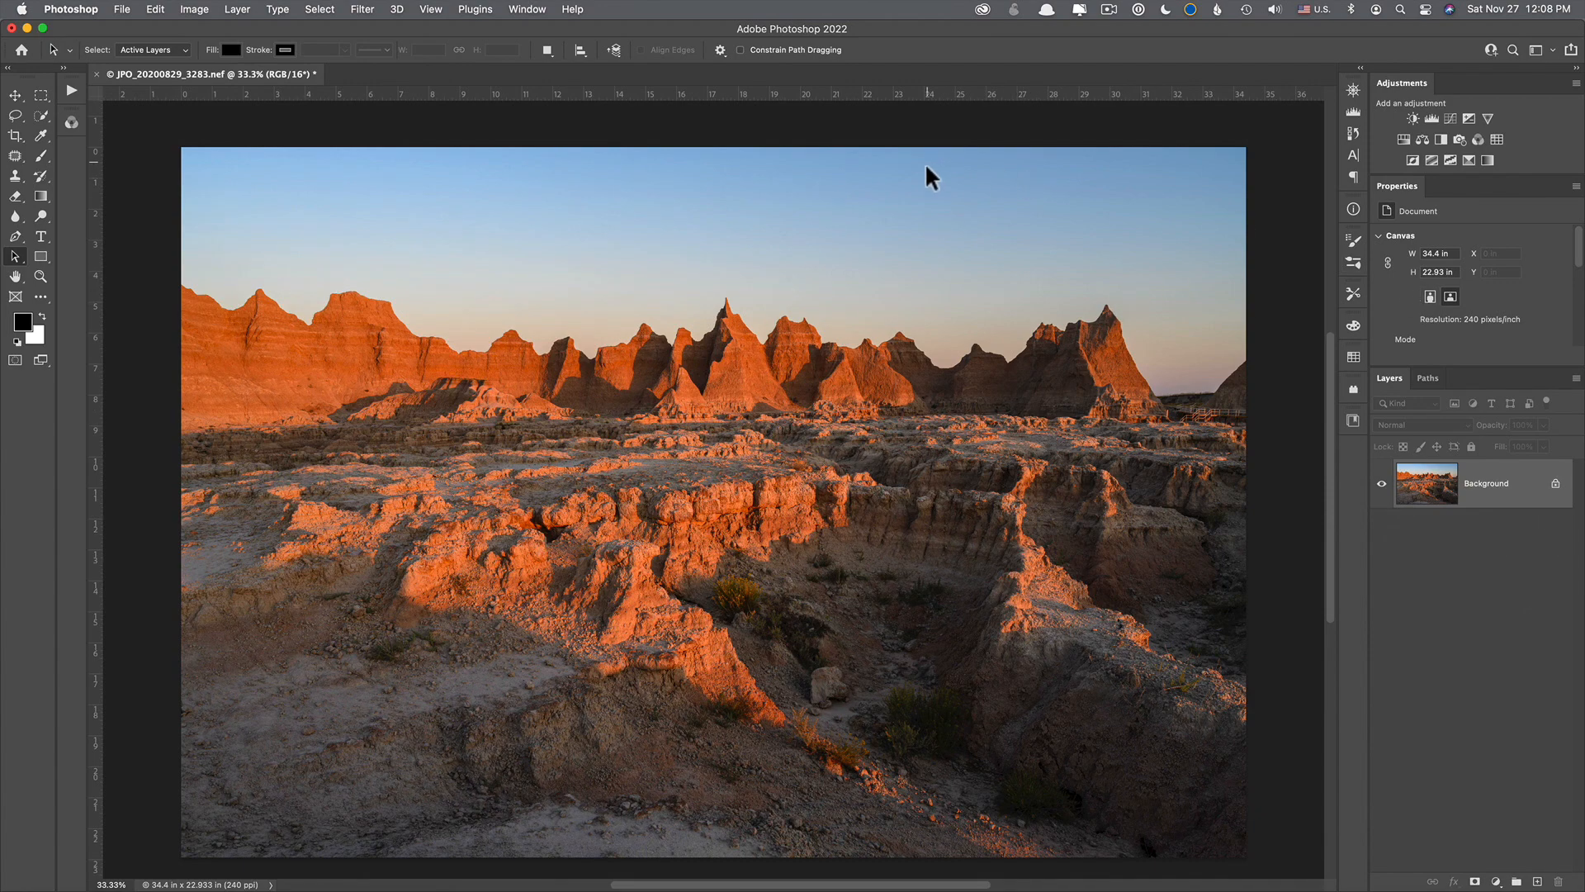
{"action": "mouse_move", "coordinate": [734, 201]}
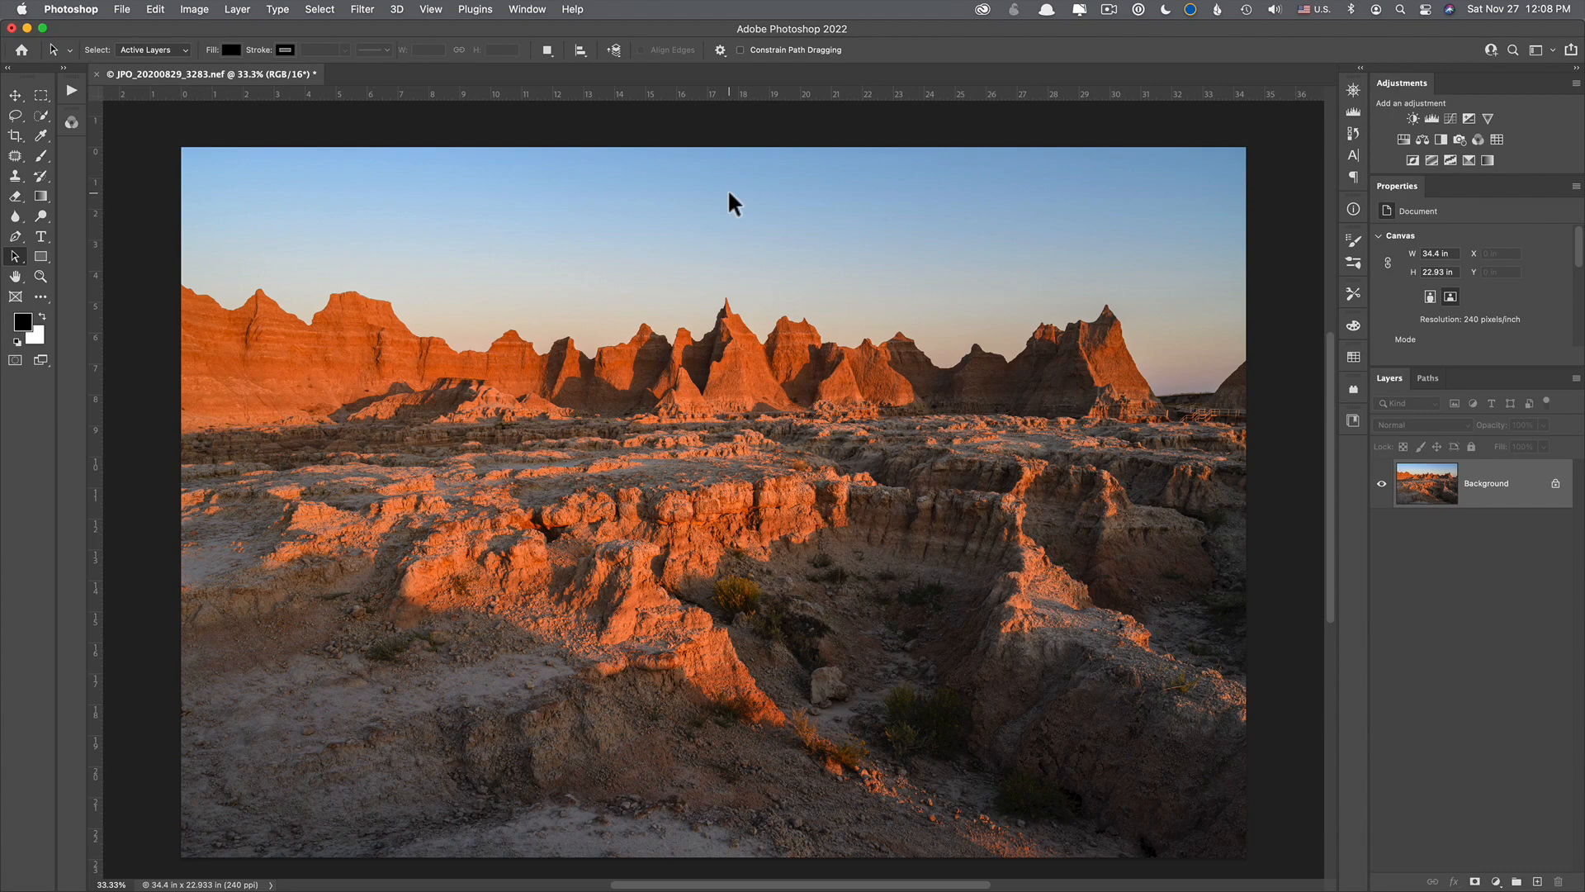
{"action": "mouse_move", "coordinate": [581, 192]}
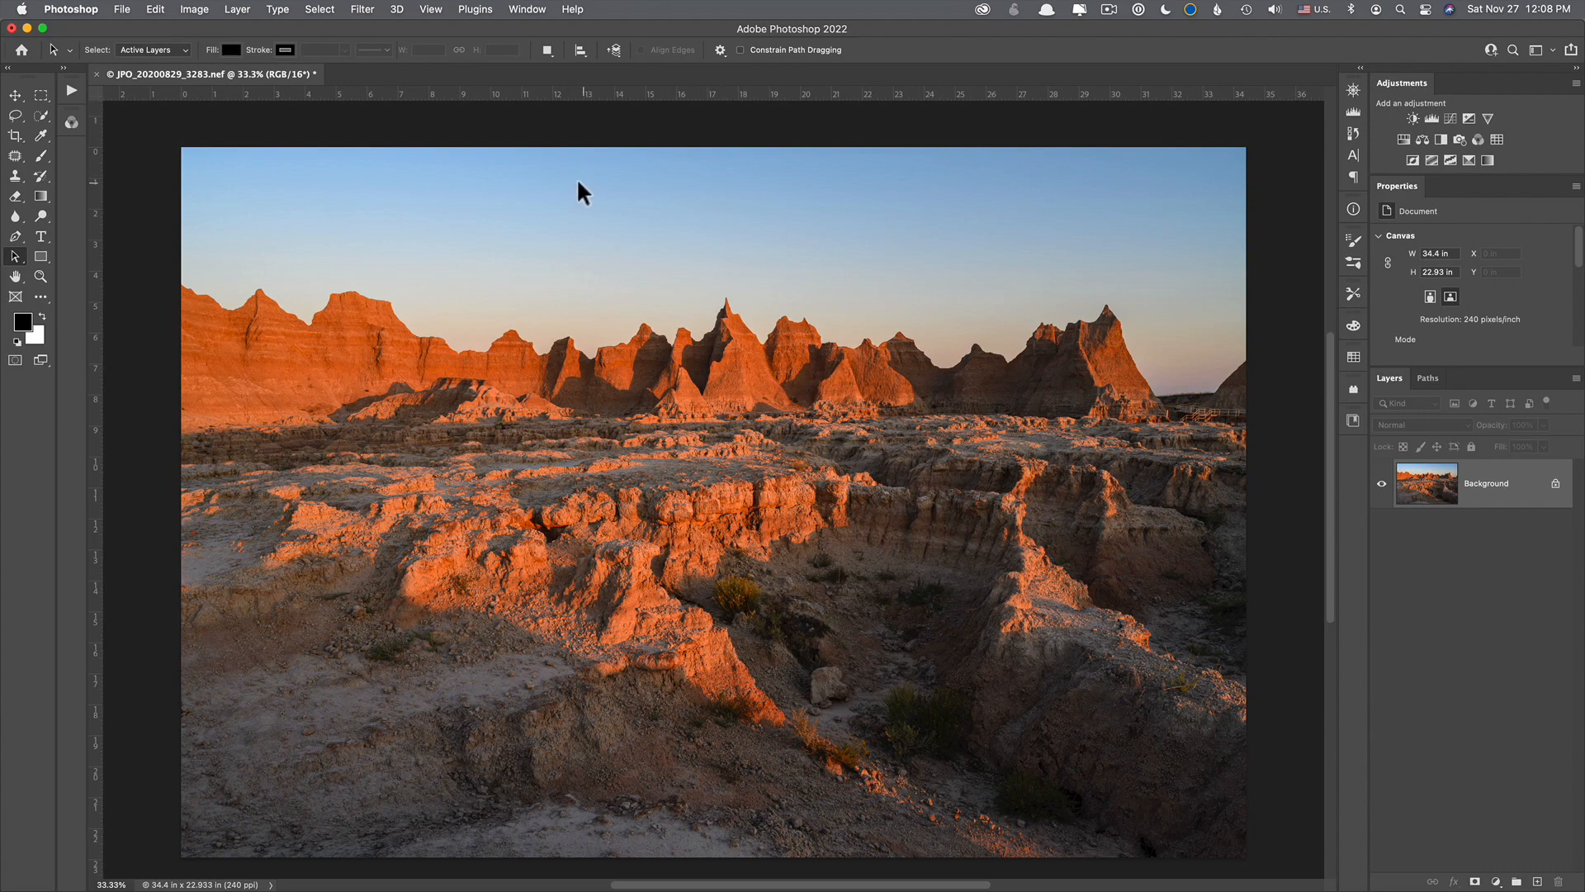
{"action": "mouse_move", "coordinate": [165, 14]}
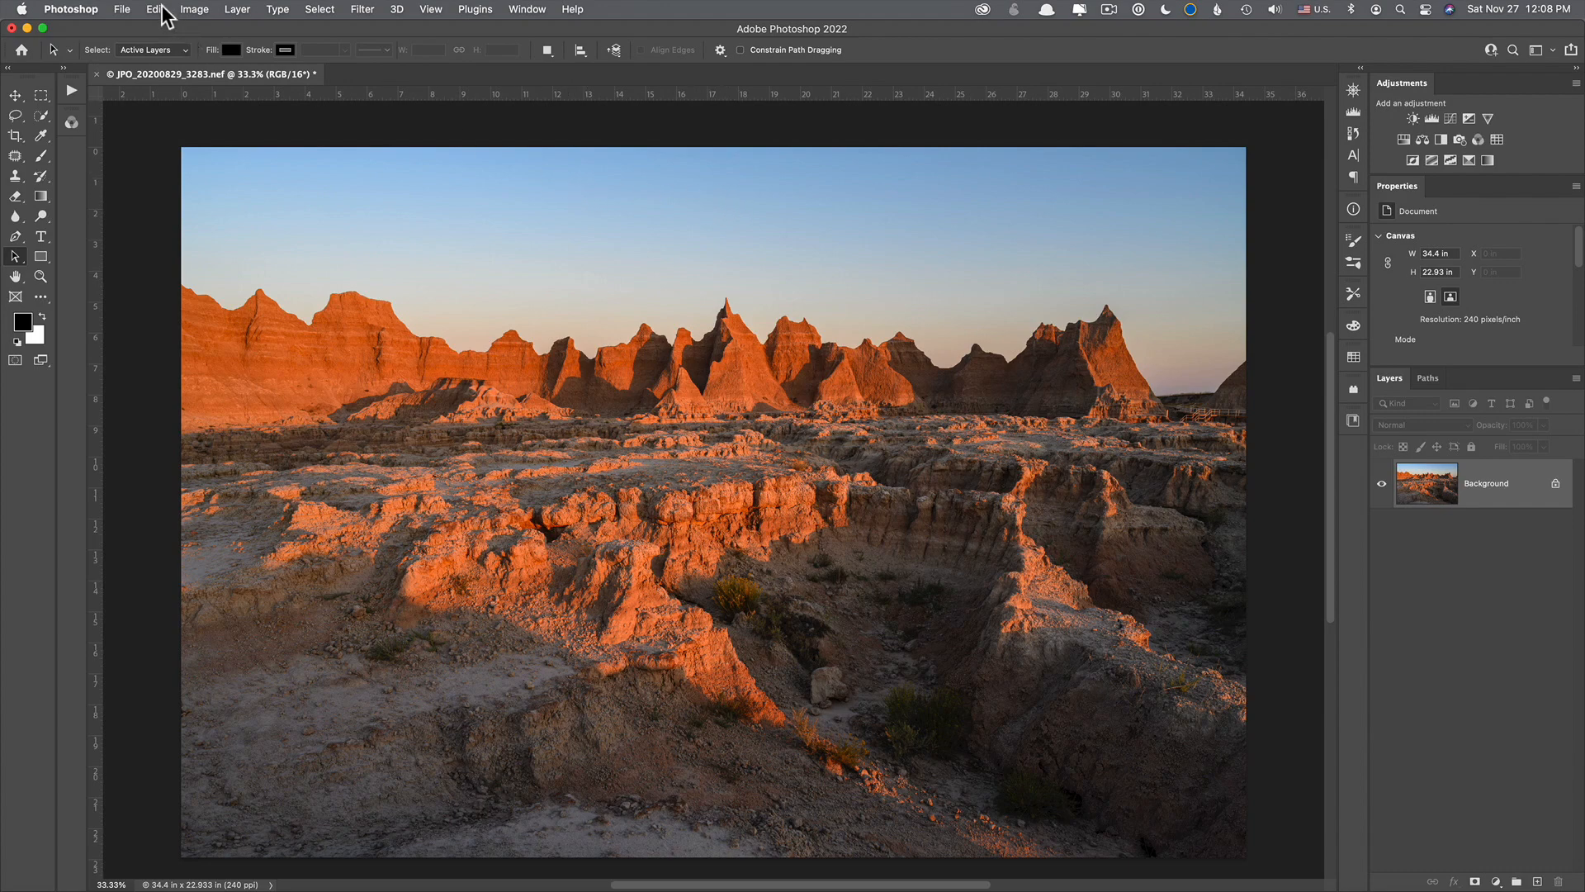
{"action": "left_click", "coordinate": [155, 10]}
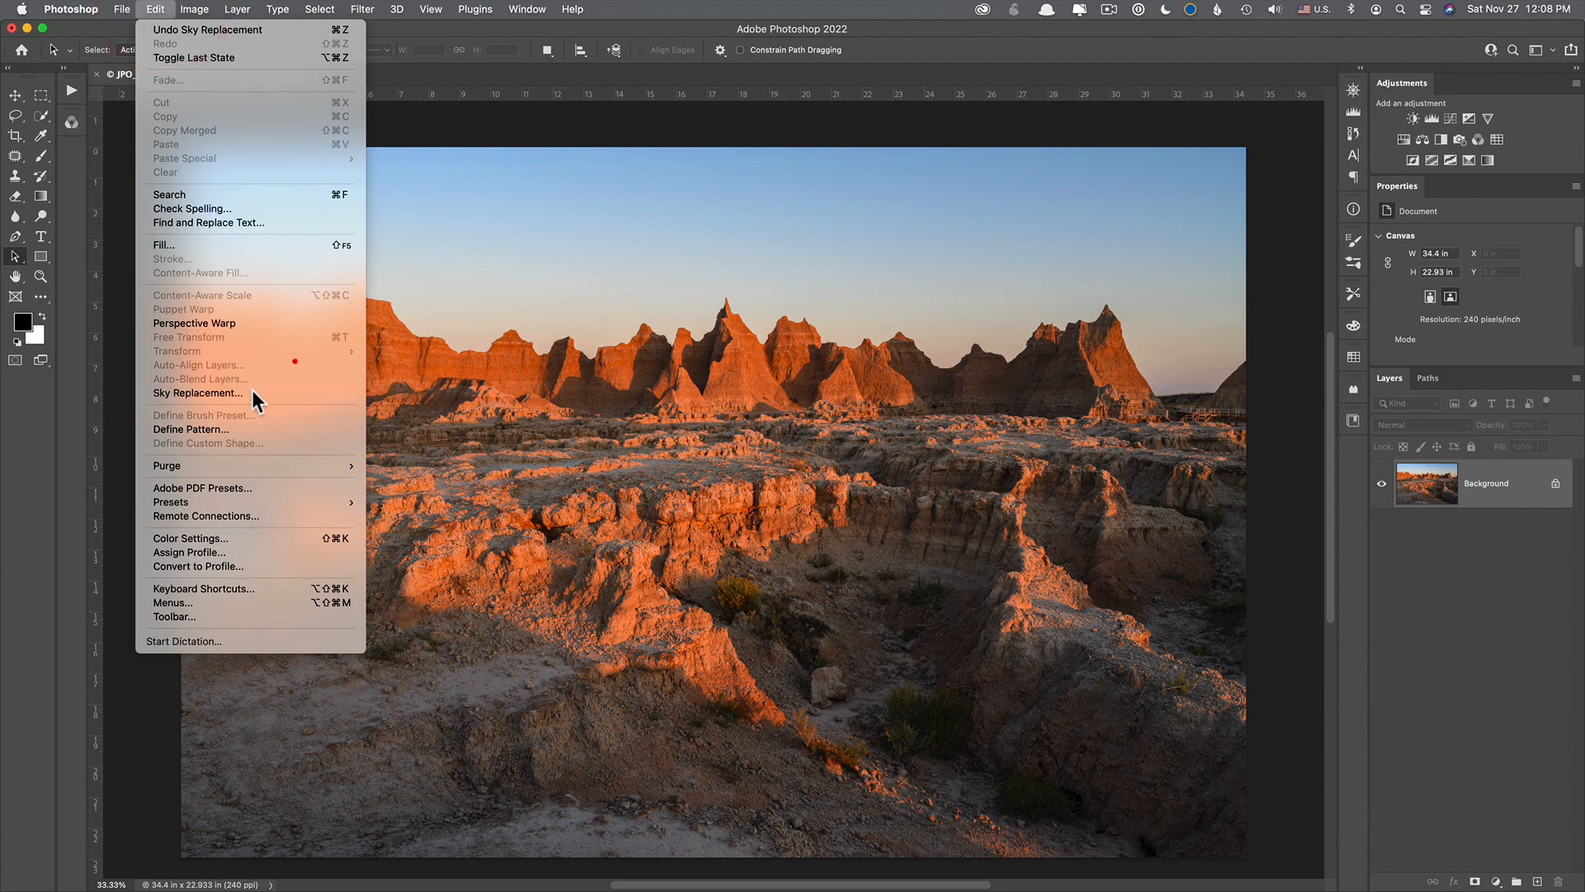
Step: Launch Sky Replacement on the badlands photo and reveal the sky preset folder list
{"action": "left_click", "coordinate": [198, 392]}
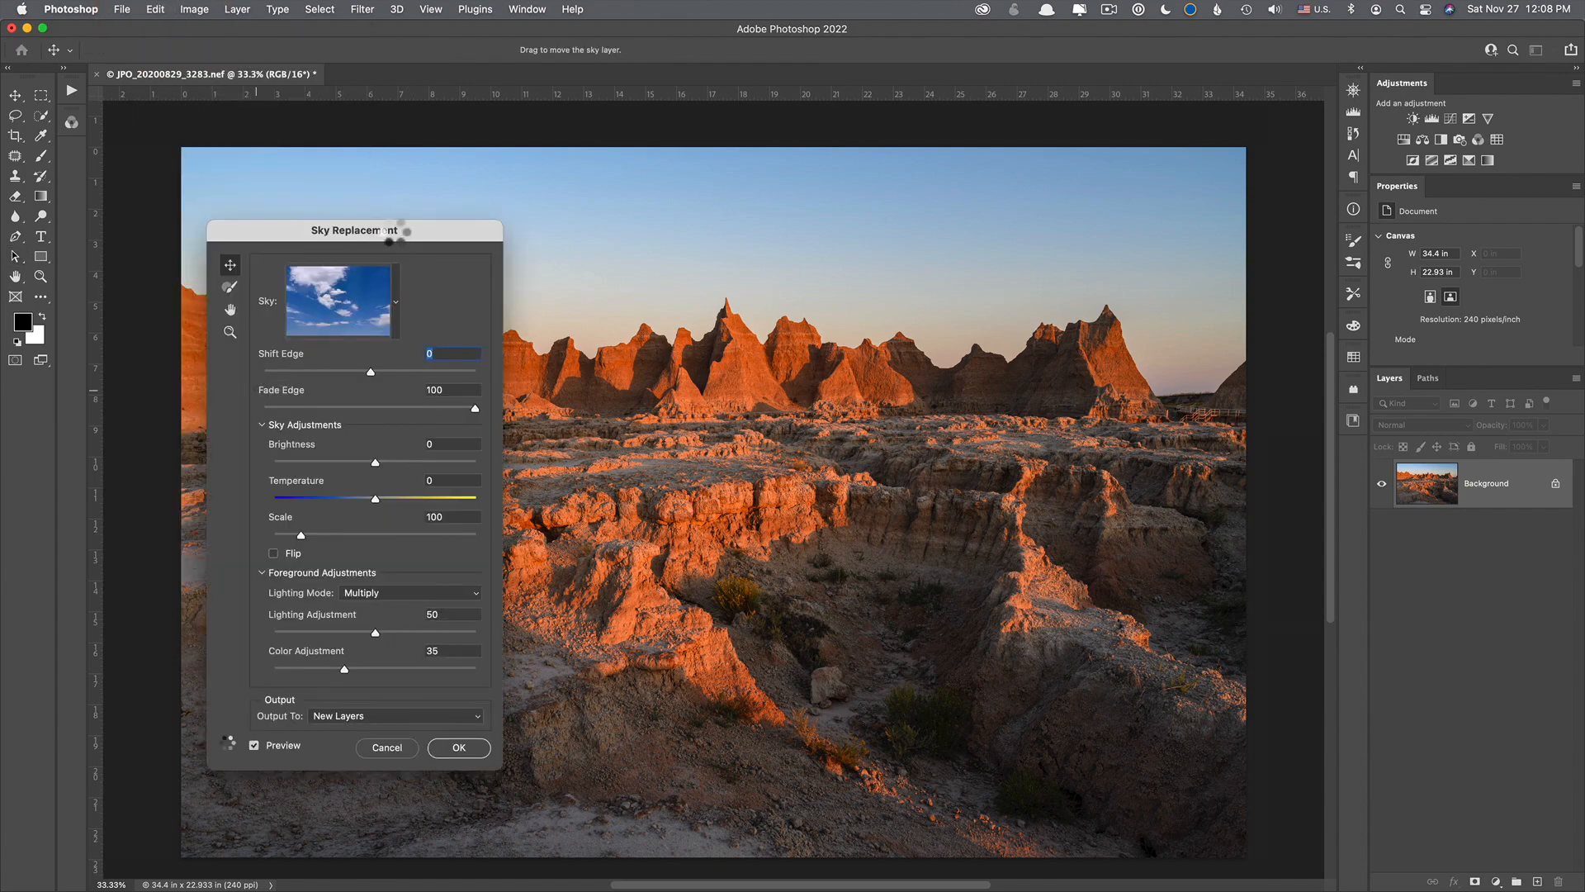
{"action": "left_click_drag", "start_coordinate": [353, 231], "coordinate": [428, 208]}
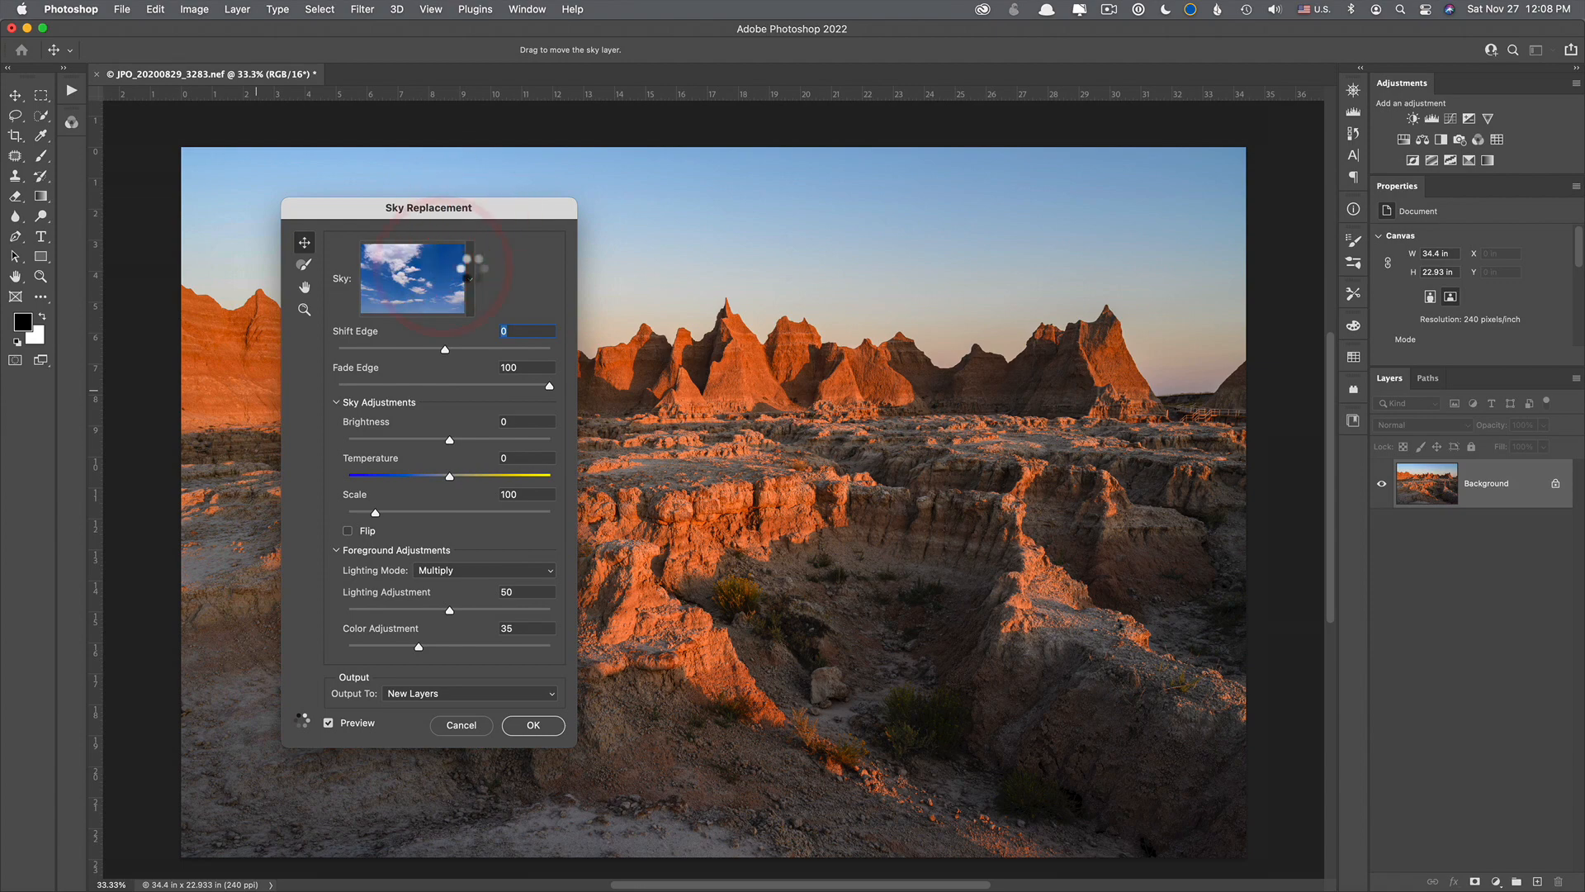
{"action": "left_click", "coordinate": [467, 279]}
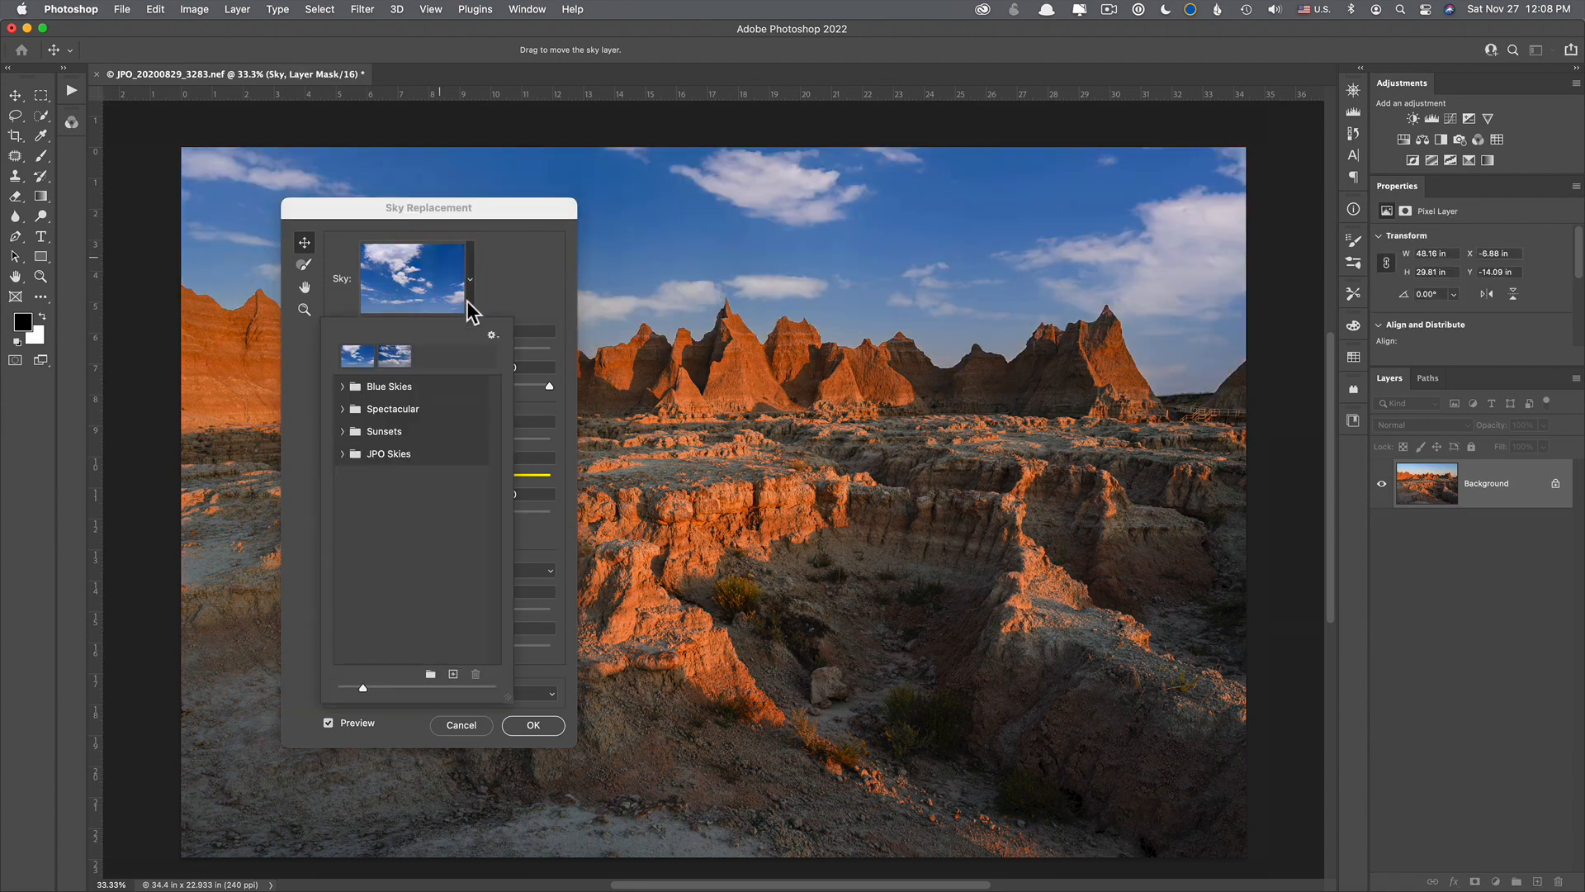
{"action": "mouse_move", "coordinate": [371, 393]}
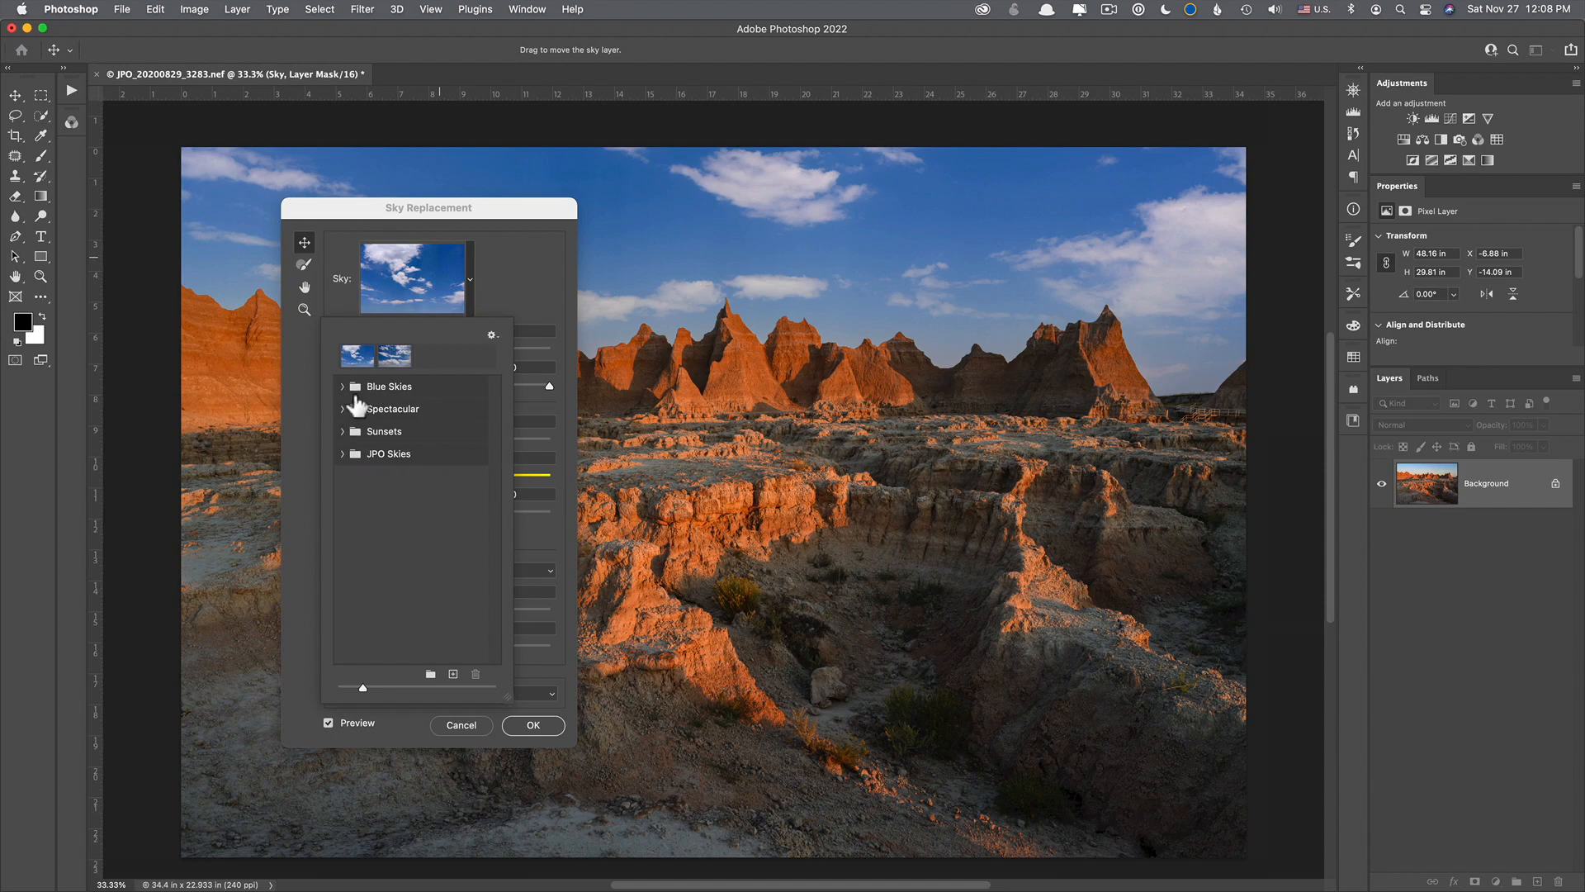
{"action": "mouse_move", "coordinate": [375, 510]}
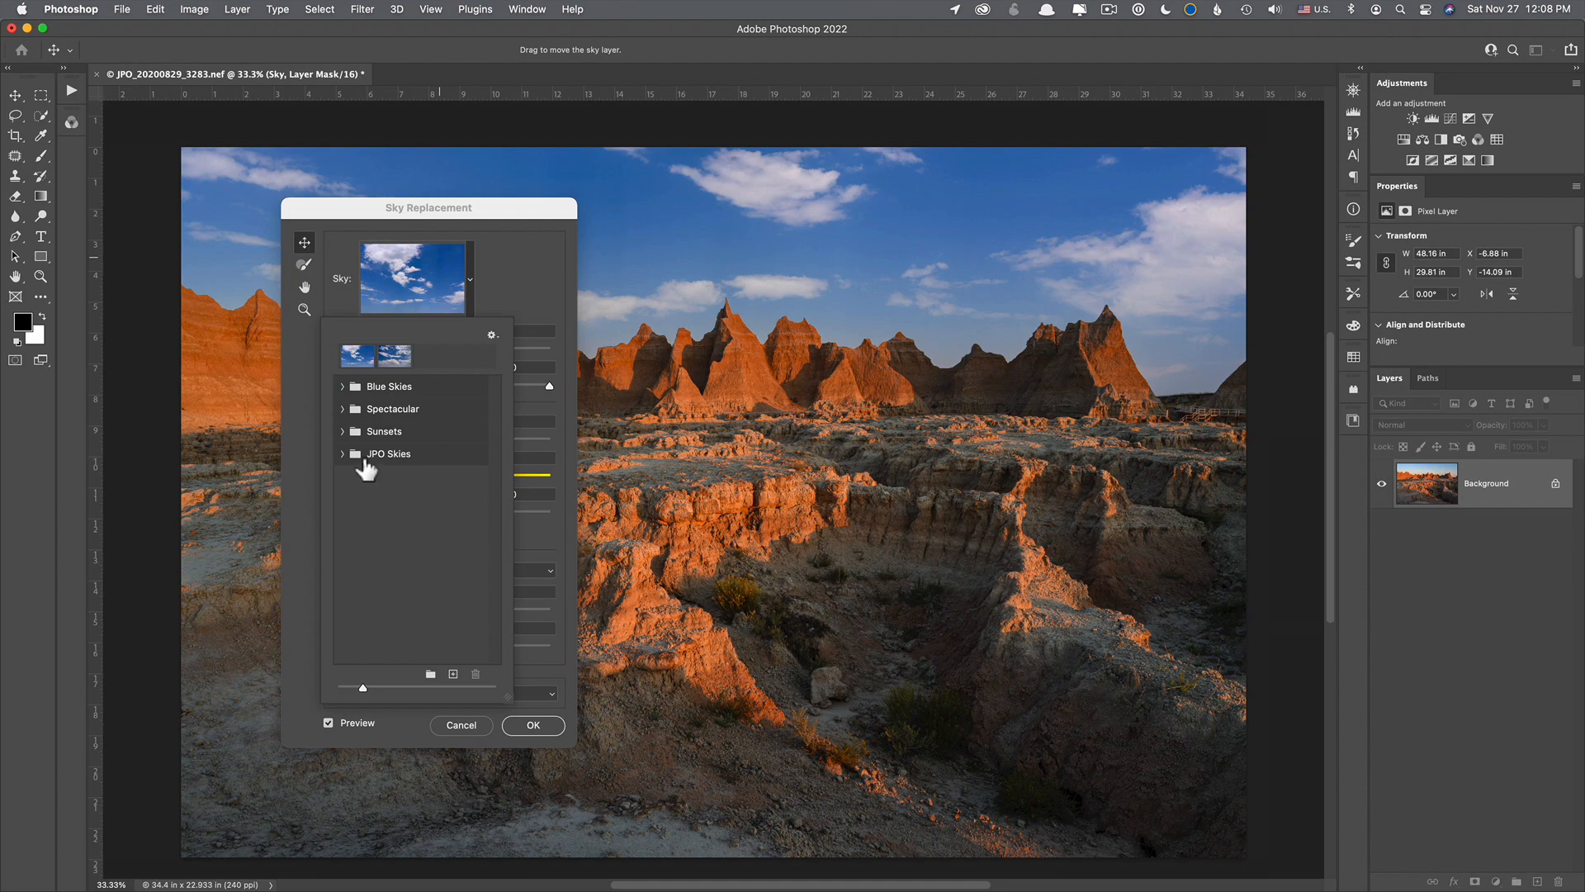
{"action": "mouse_move", "coordinate": [431, 674]}
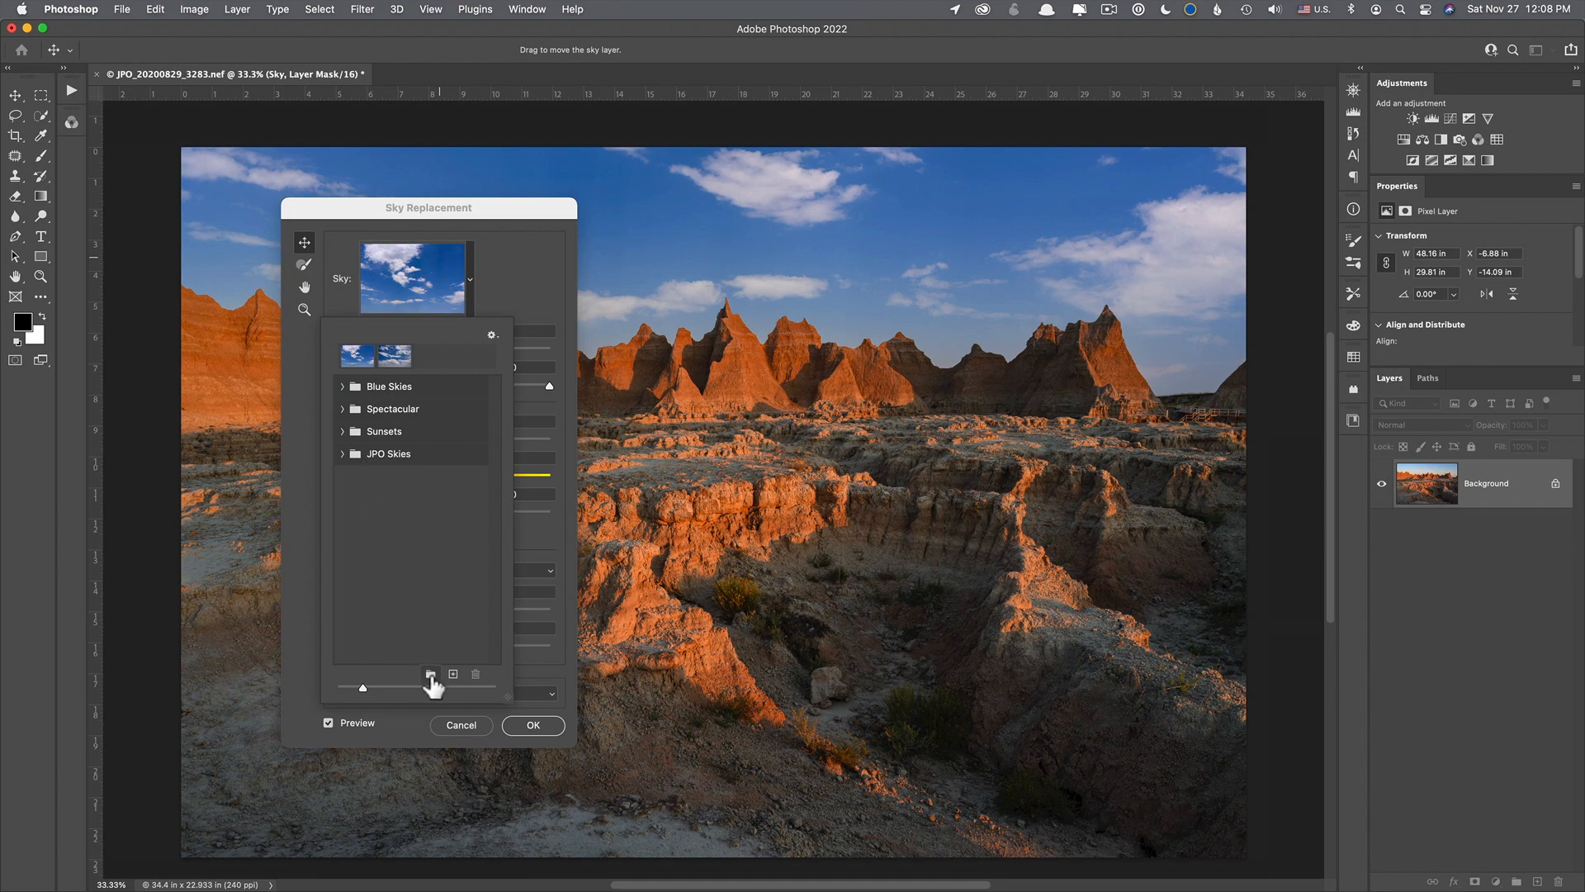
Step: Create a new sky preset group named 'Long Exposure Skies'
{"action": "left_click", "coordinate": [431, 674]}
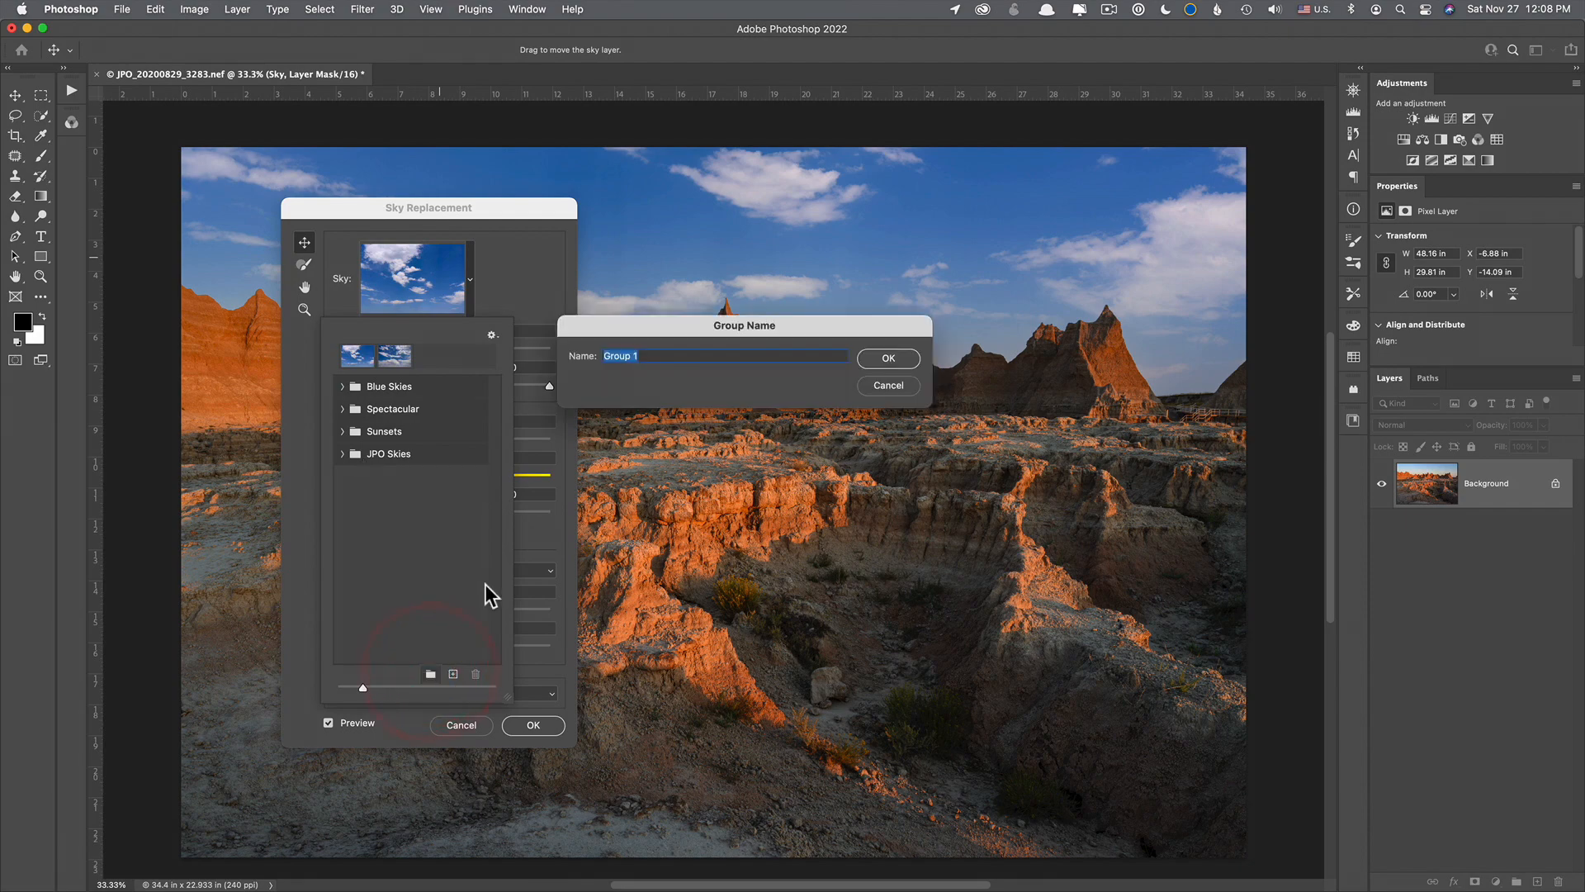
{"action": "type", "text": "Long E"}
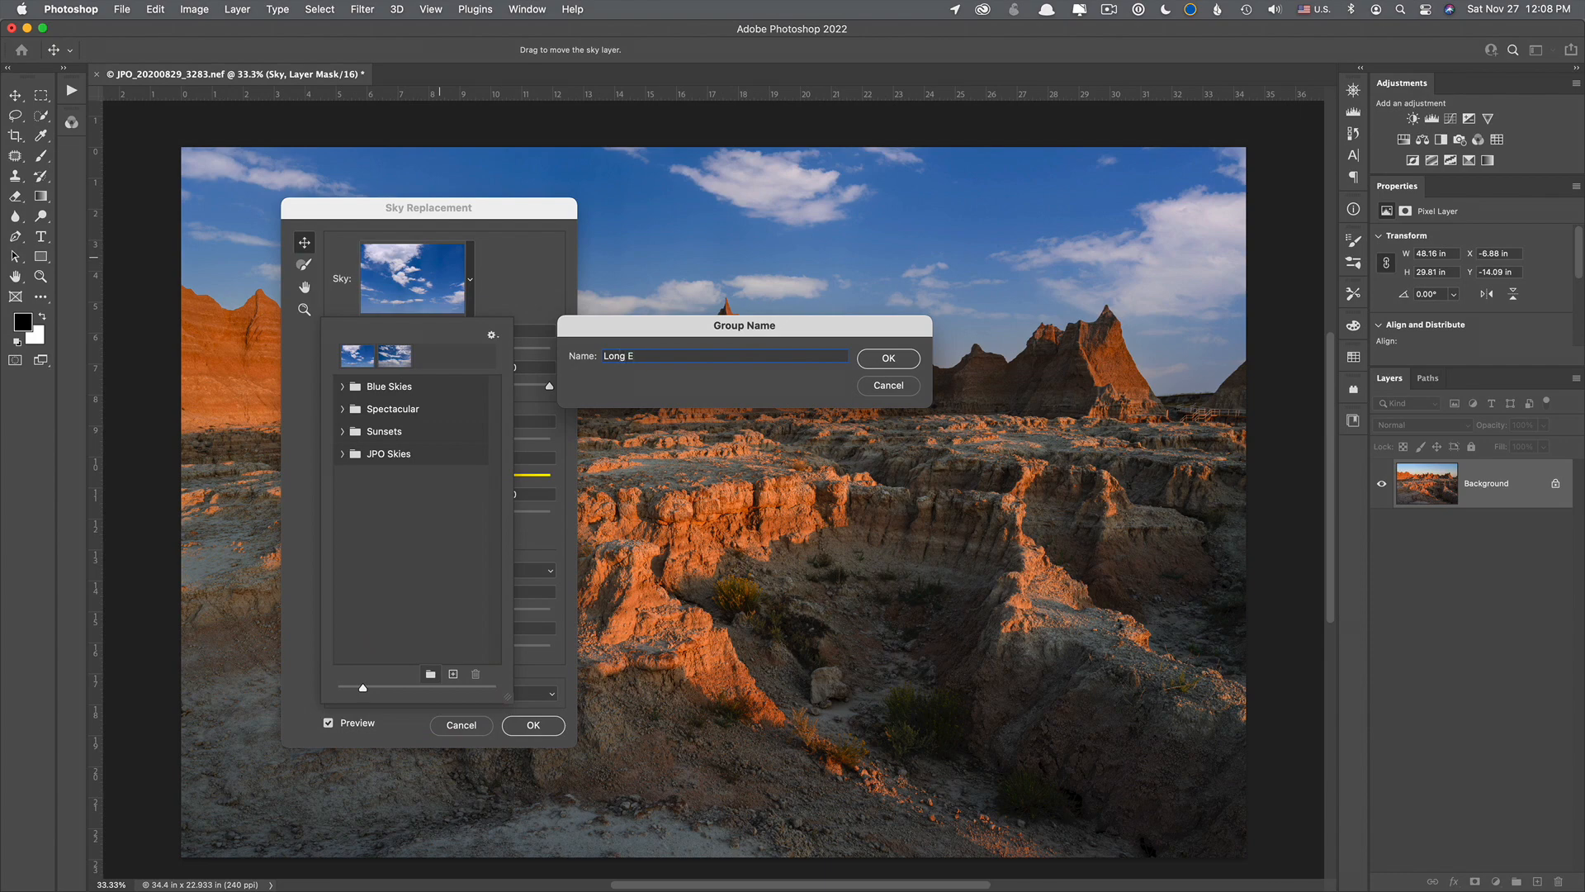
{"action": "type", "text": "xposure"}
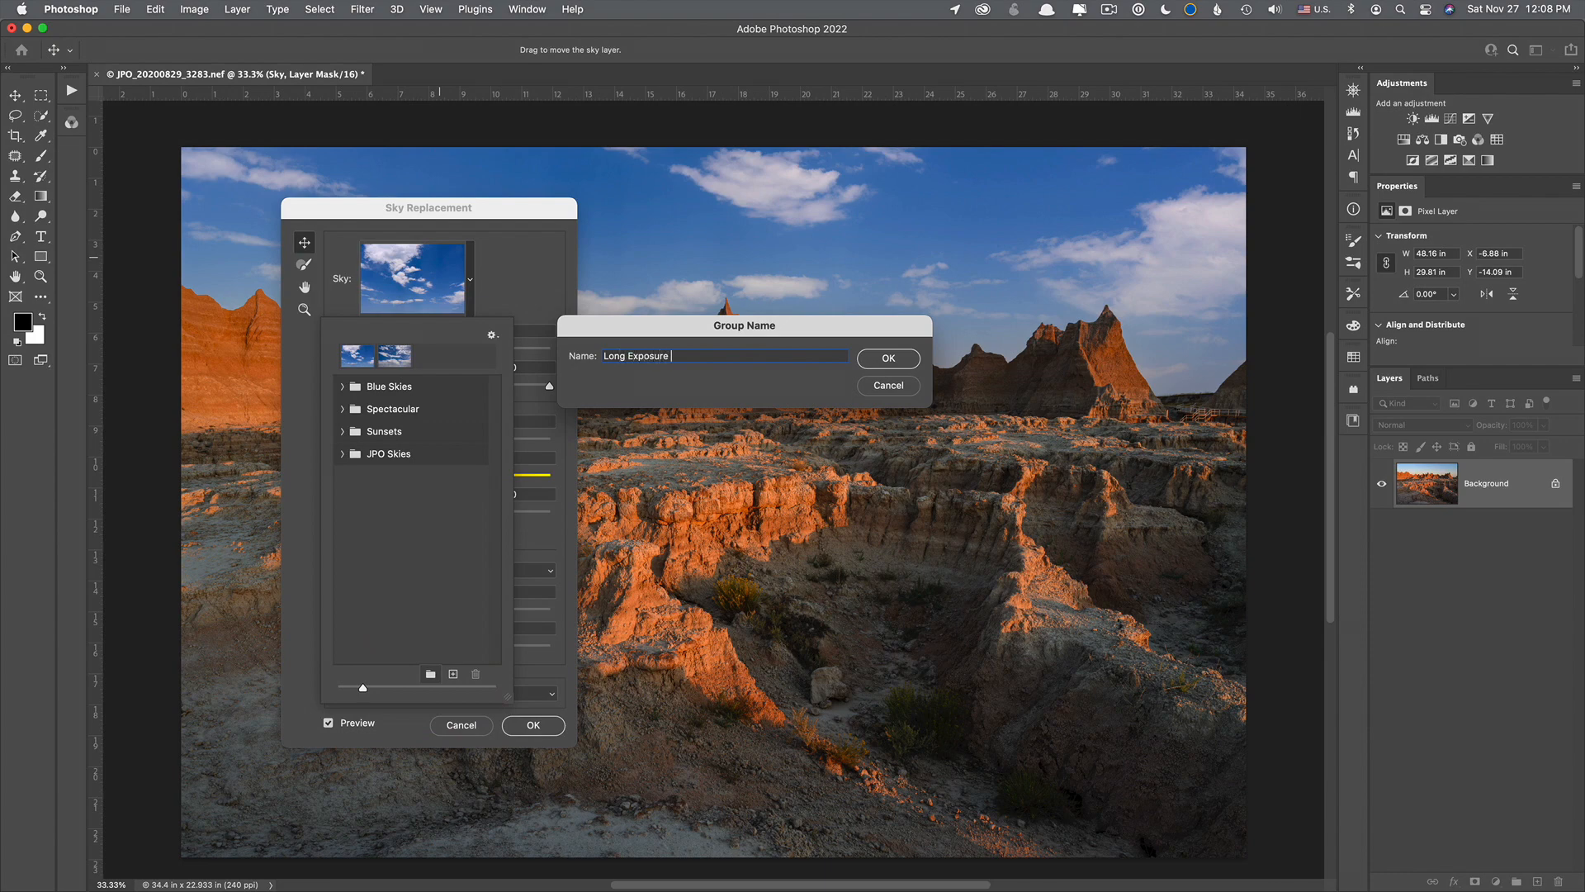
{"action": "left_click", "coordinate": [887, 358]}
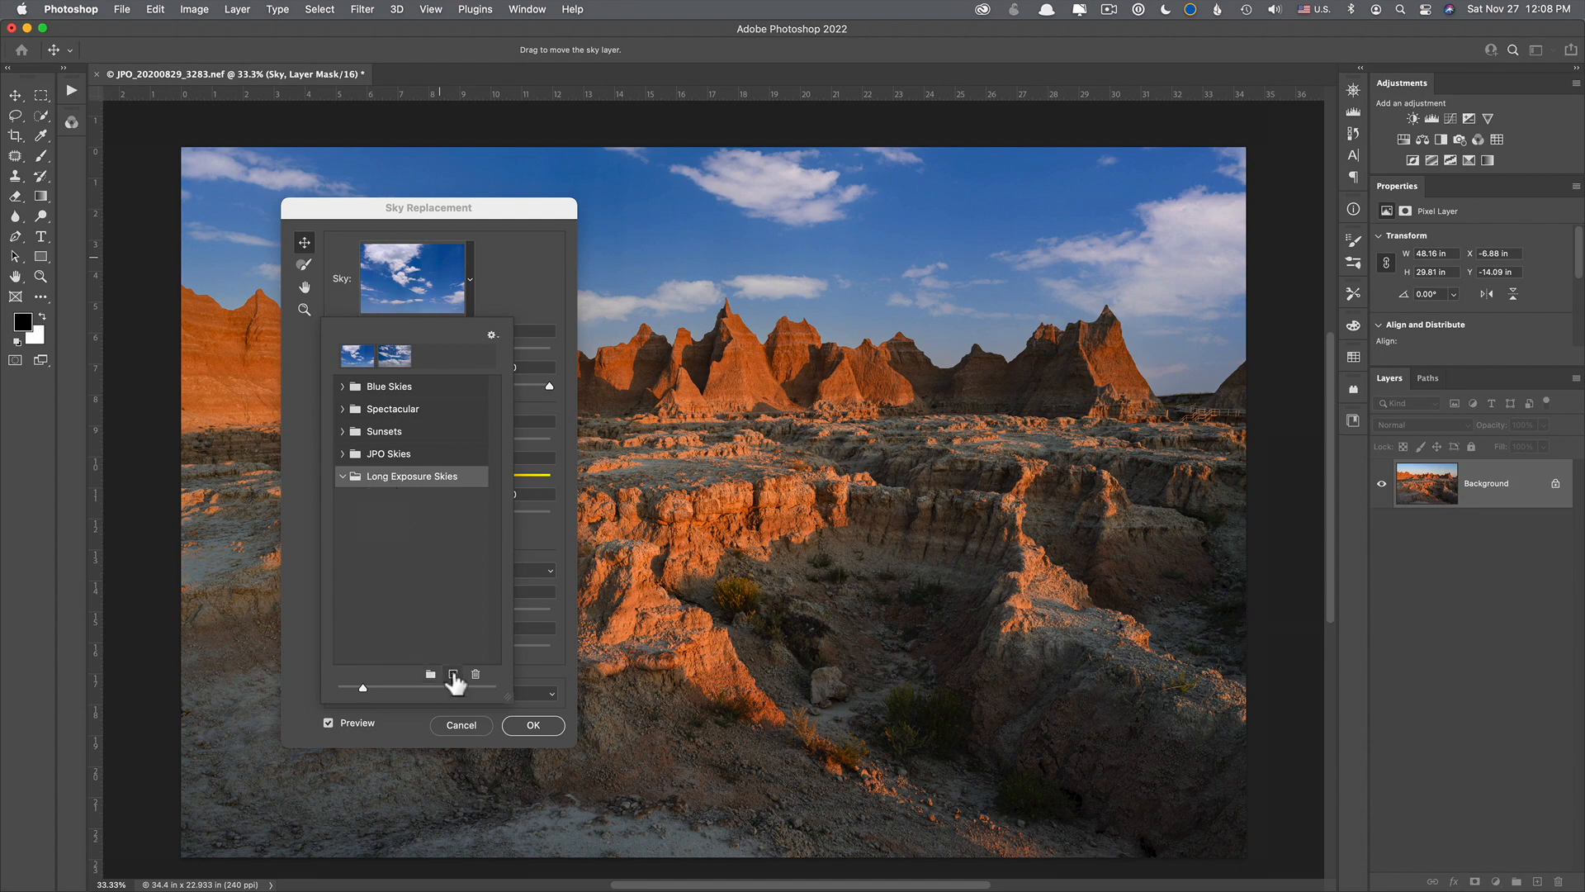
Step: Import all long-expo-sky JPG files into the Long Exposure Skies group
{"action": "left_click", "coordinate": [429, 674]}
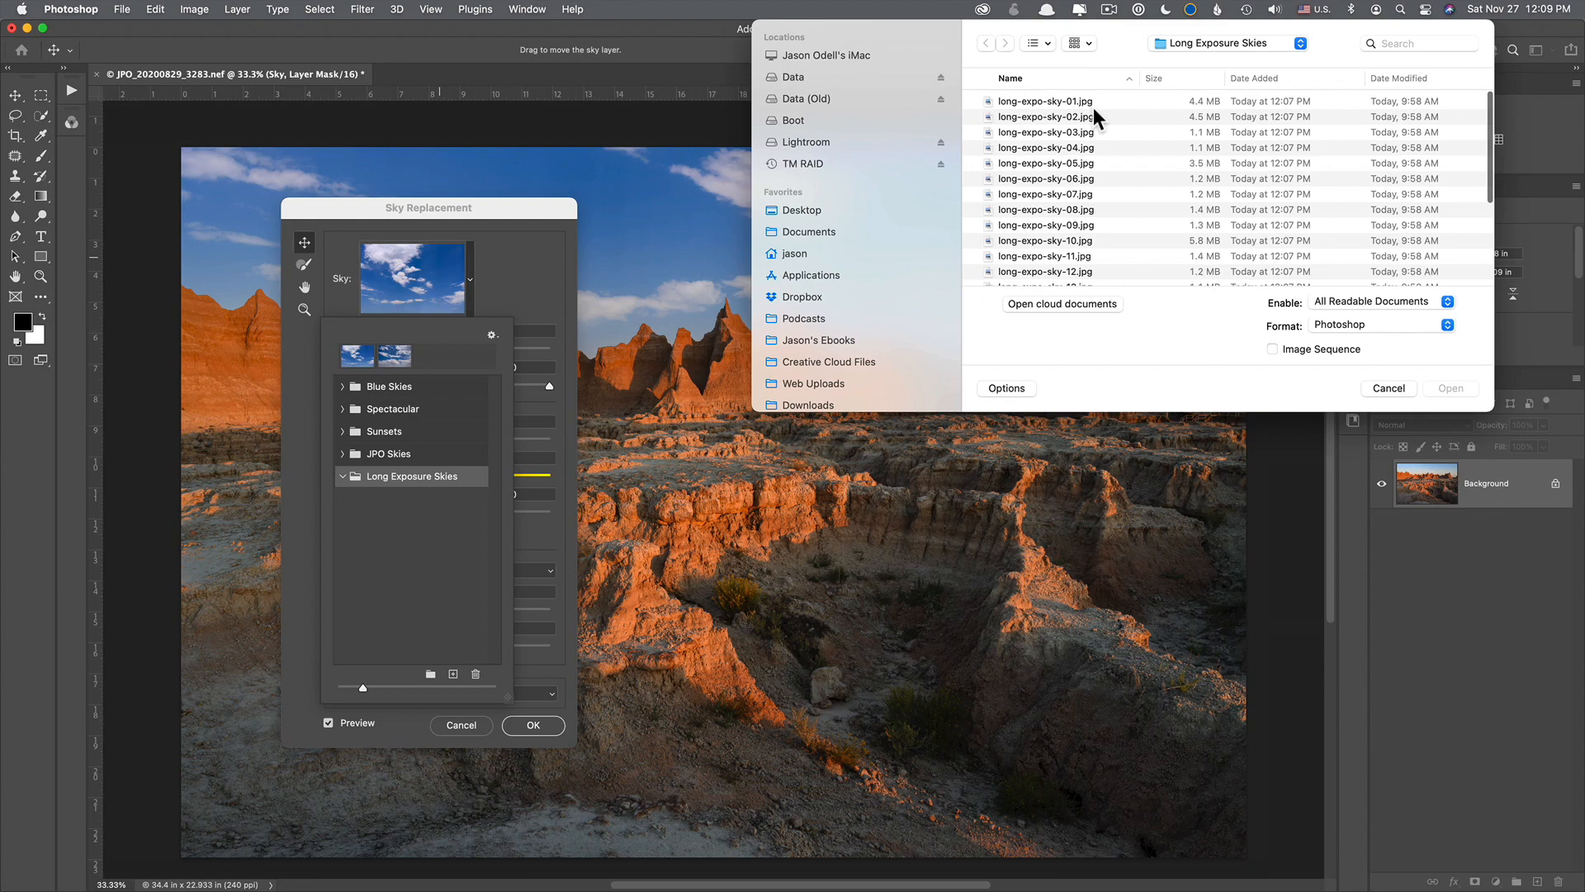
{"action": "left_click", "coordinate": [1044, 100]}
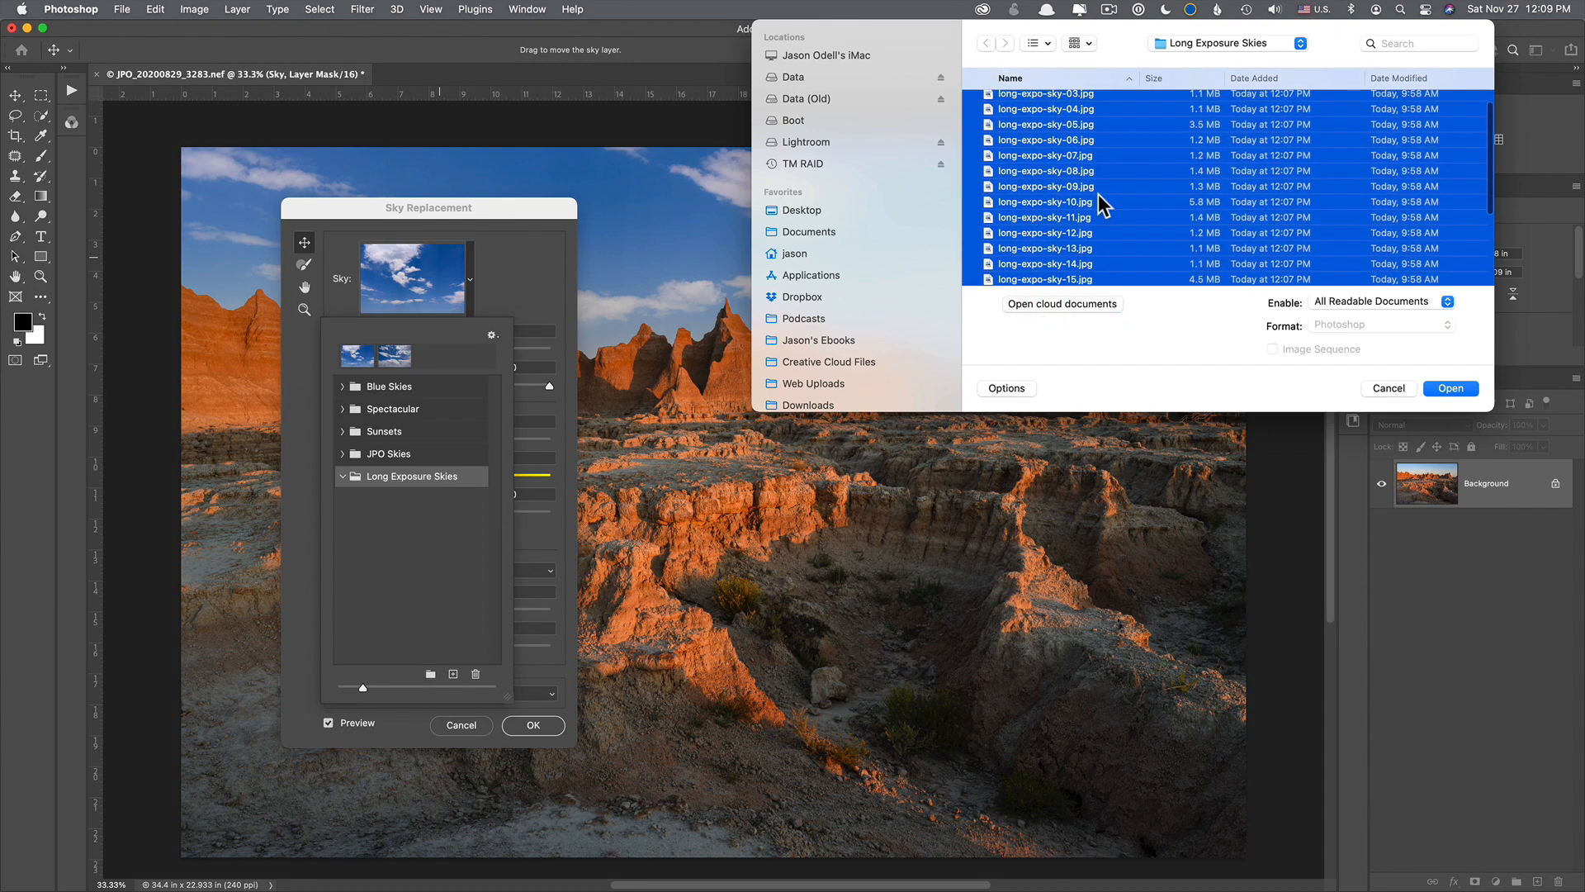
{"action": "scroll", "scroll_direction": "down", "scroll_amount": 3}
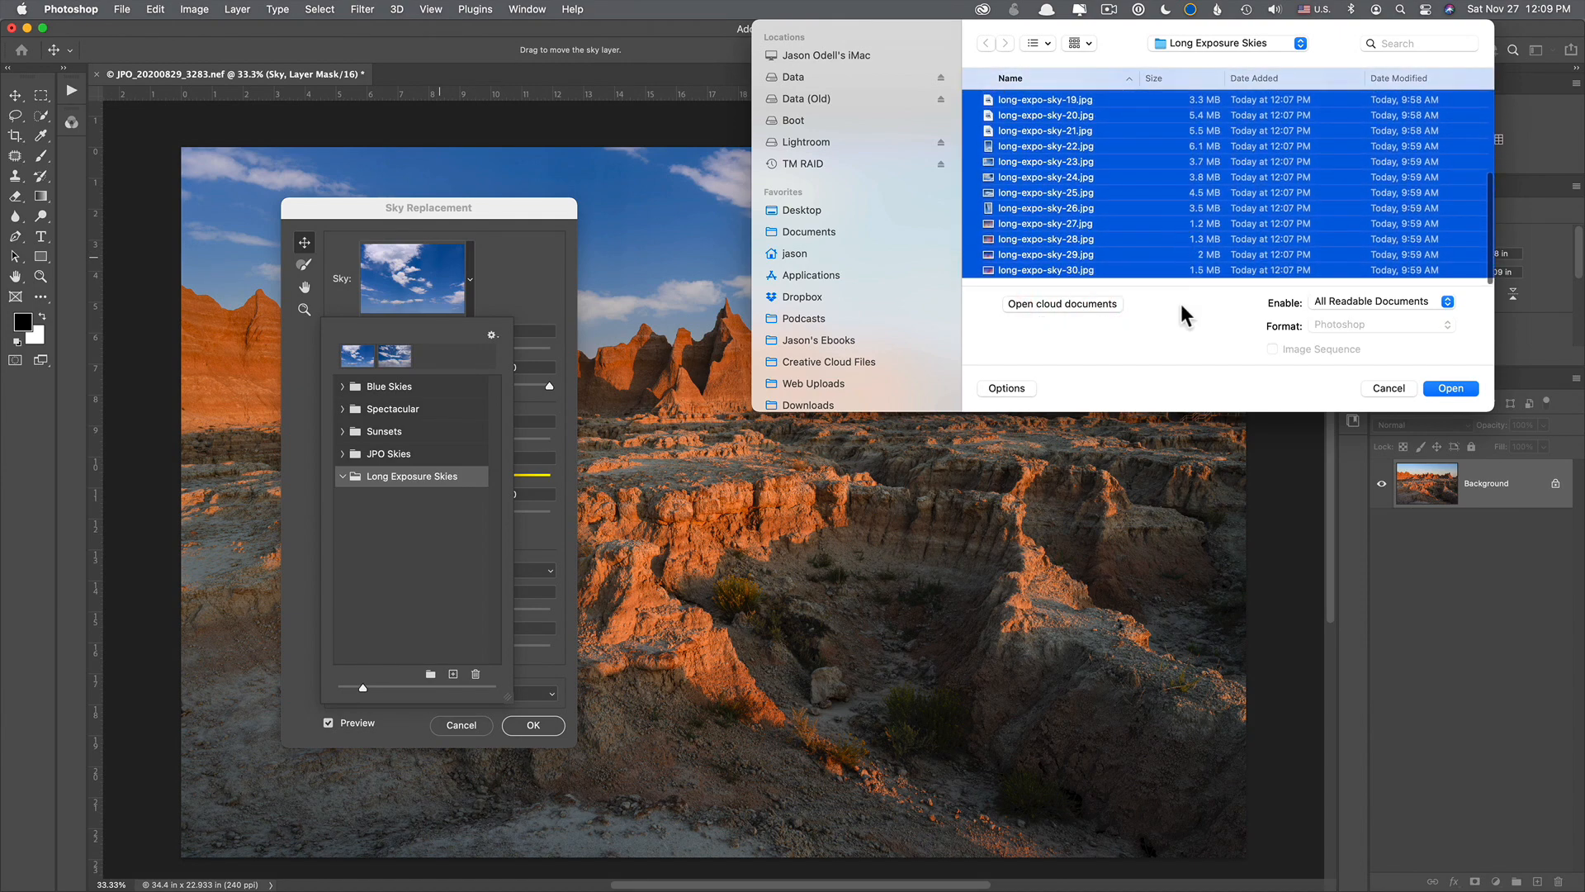
{"action": "mouse_move", "coordinate": [1320, 386]}
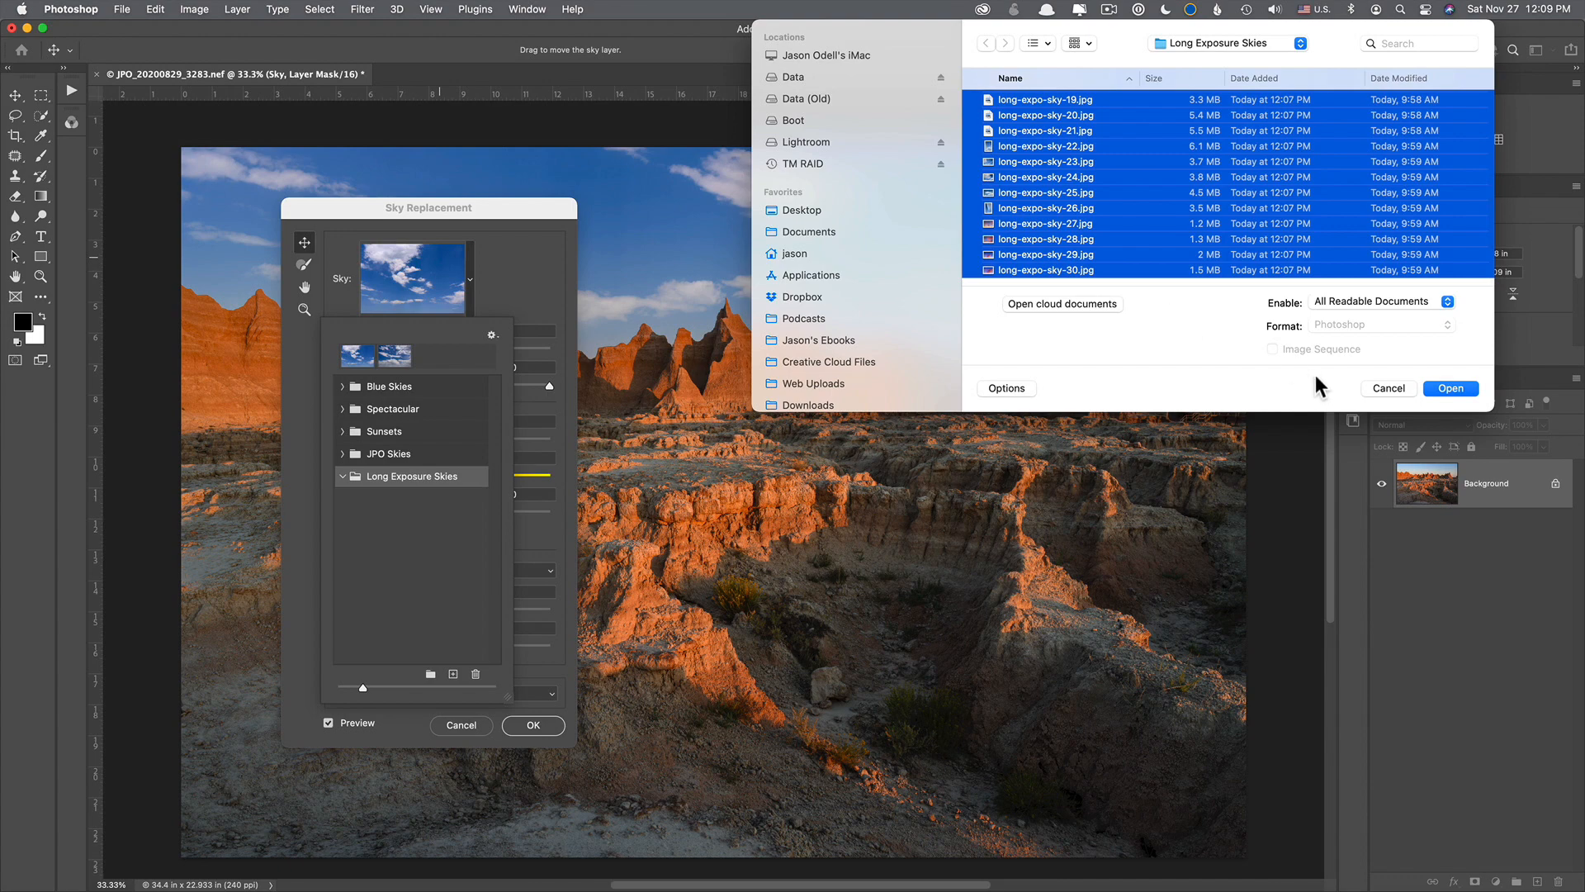
{"action": "mouse_move", "coordinate": [1451, 388]}
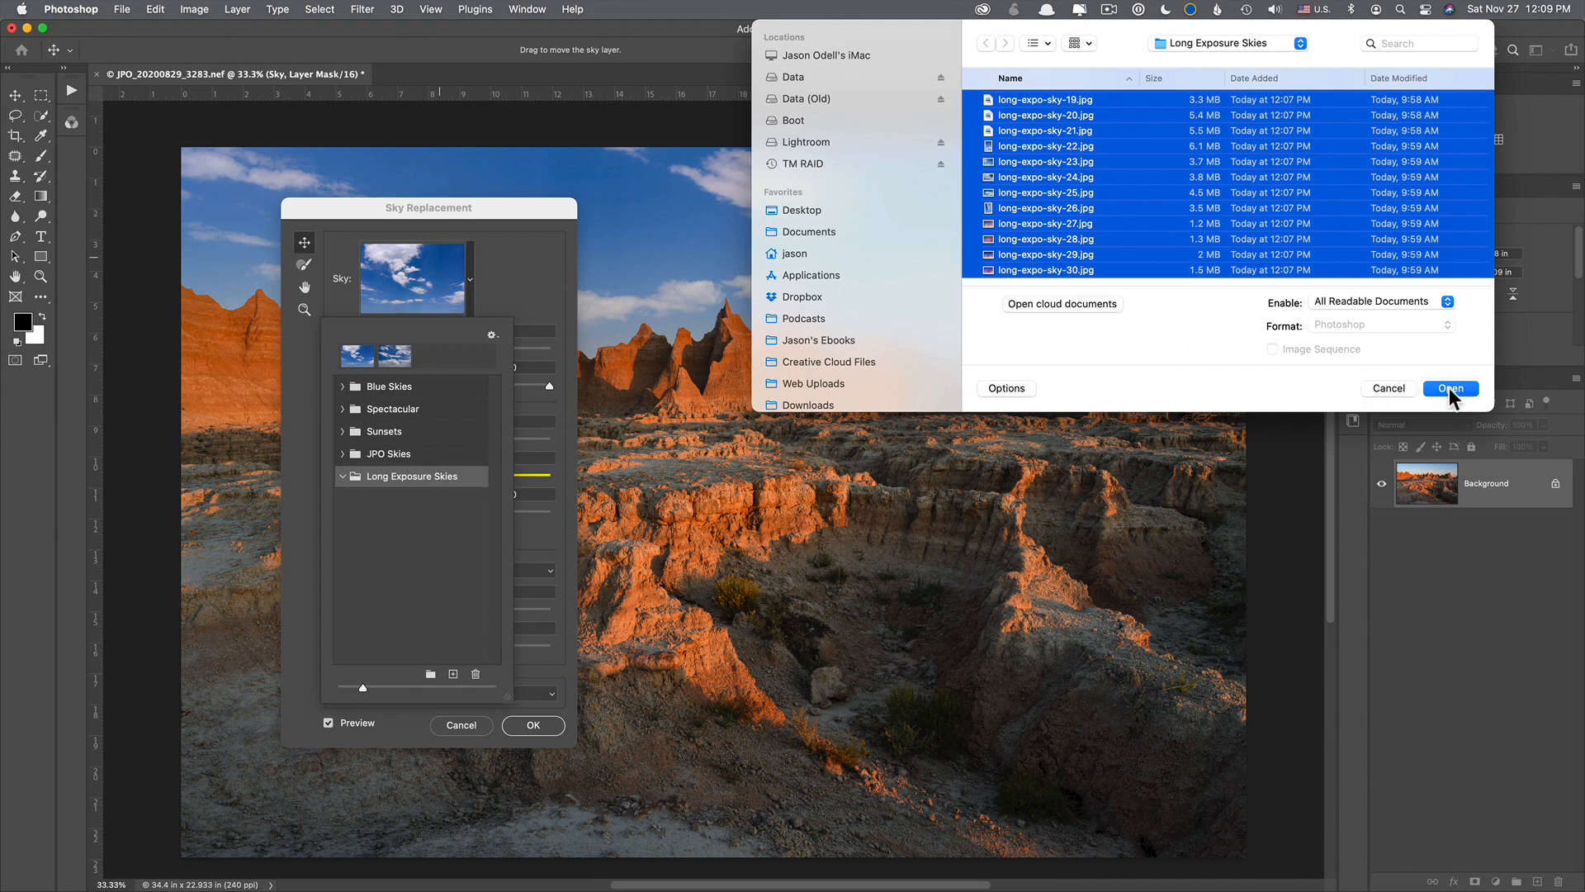
{"action": "left_click", "coordinate": [1448, 387]}
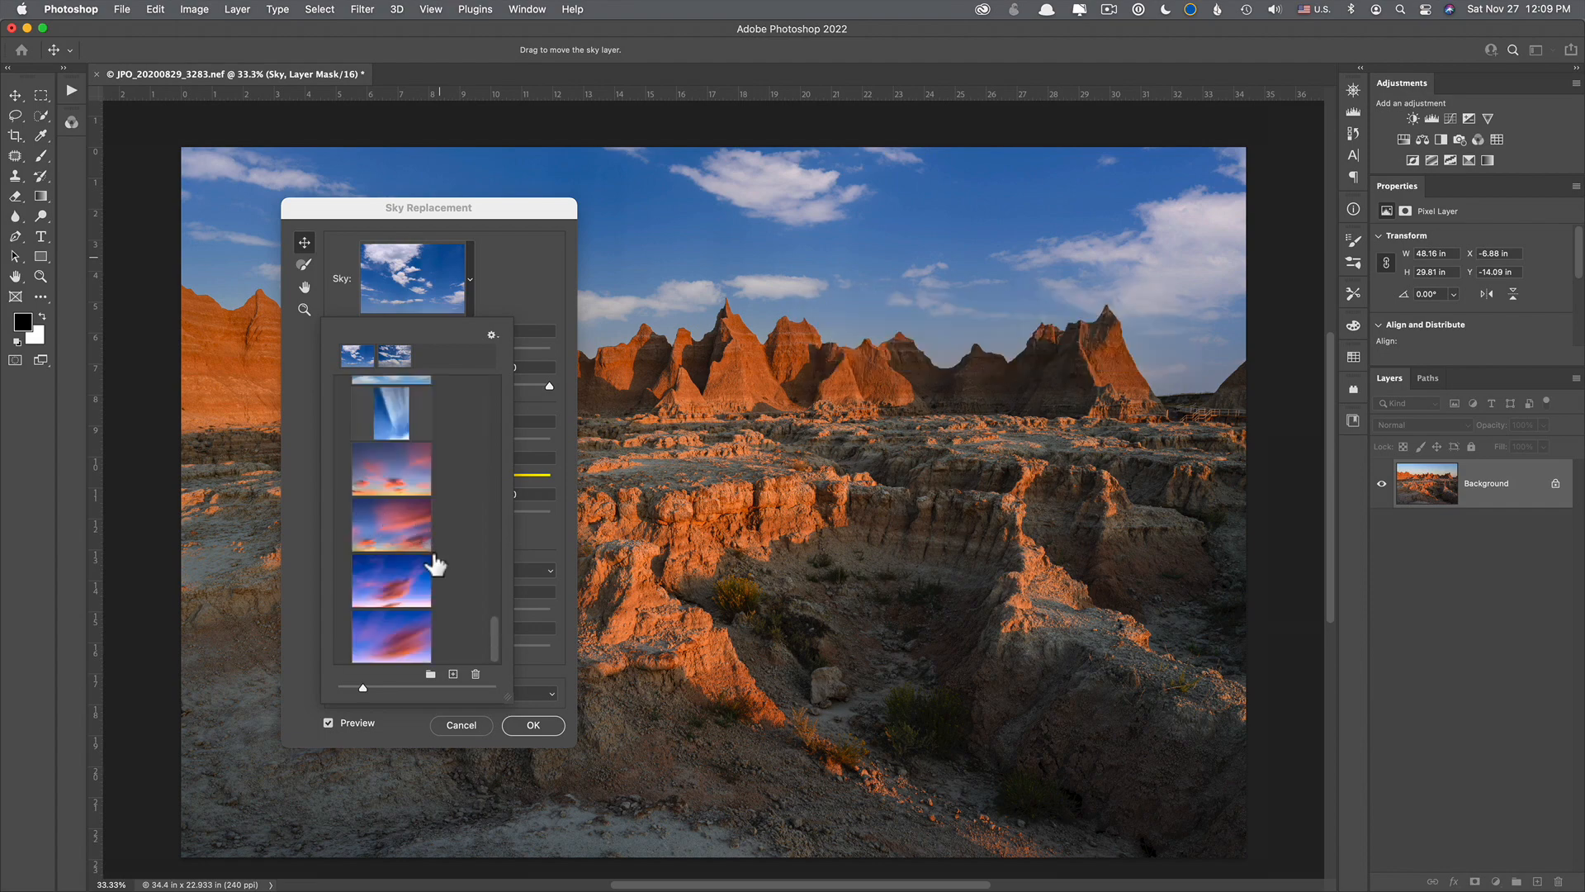
Step: Preview a pink-purple long-exposure sky over the badlands and move the dialog aside to judge it
{"action": "left_click", "coordinate": [391, 582]}
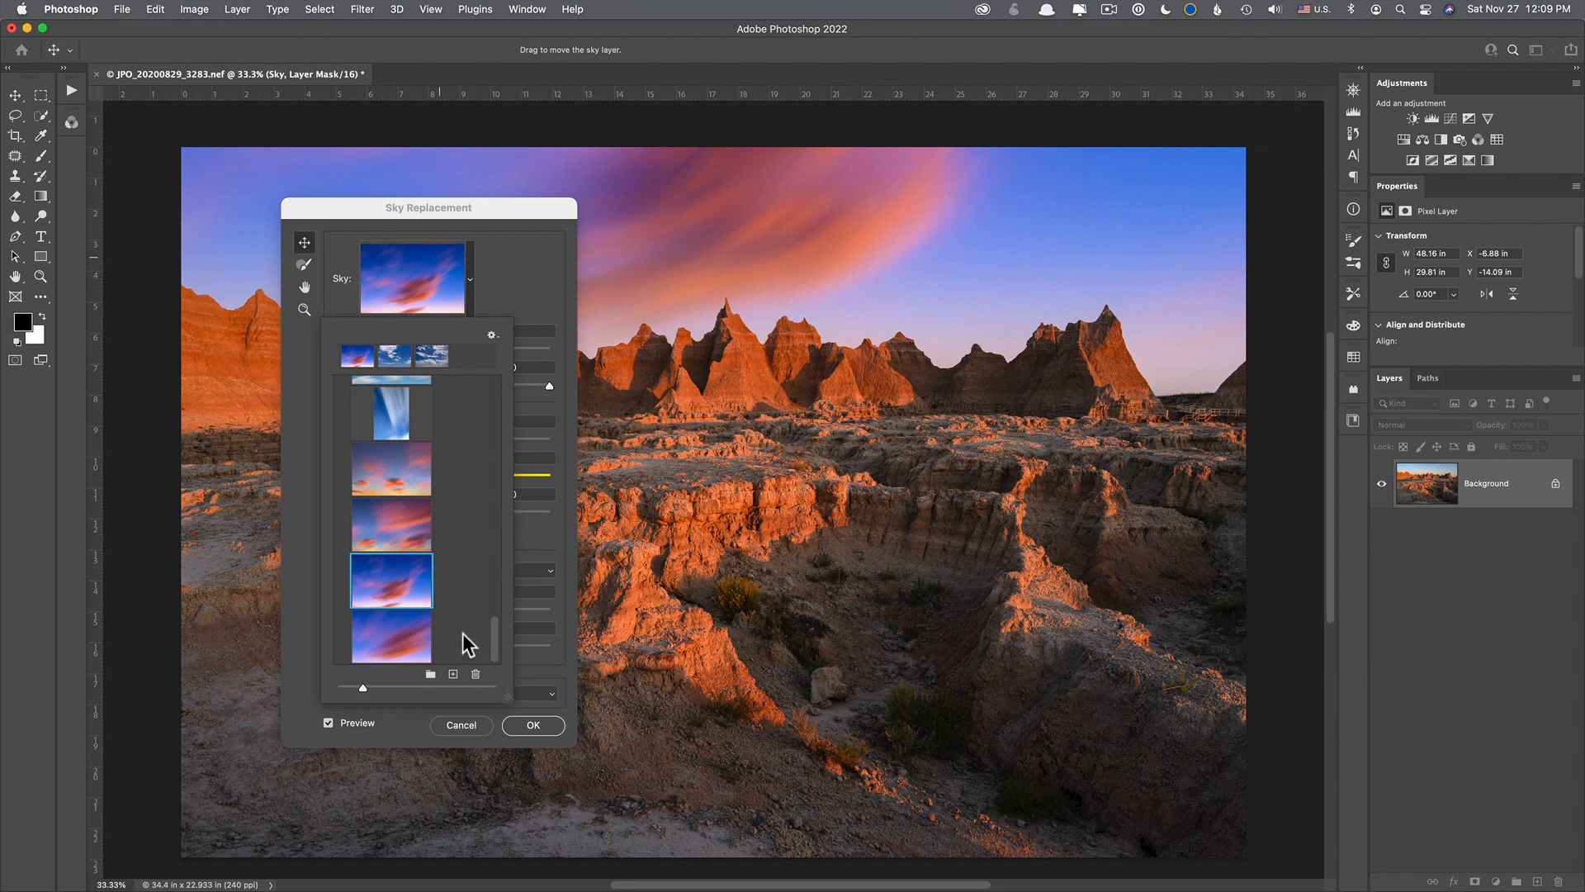
{"action": "scroll", "scroll_direction": "down", "scroll_amount": 3}
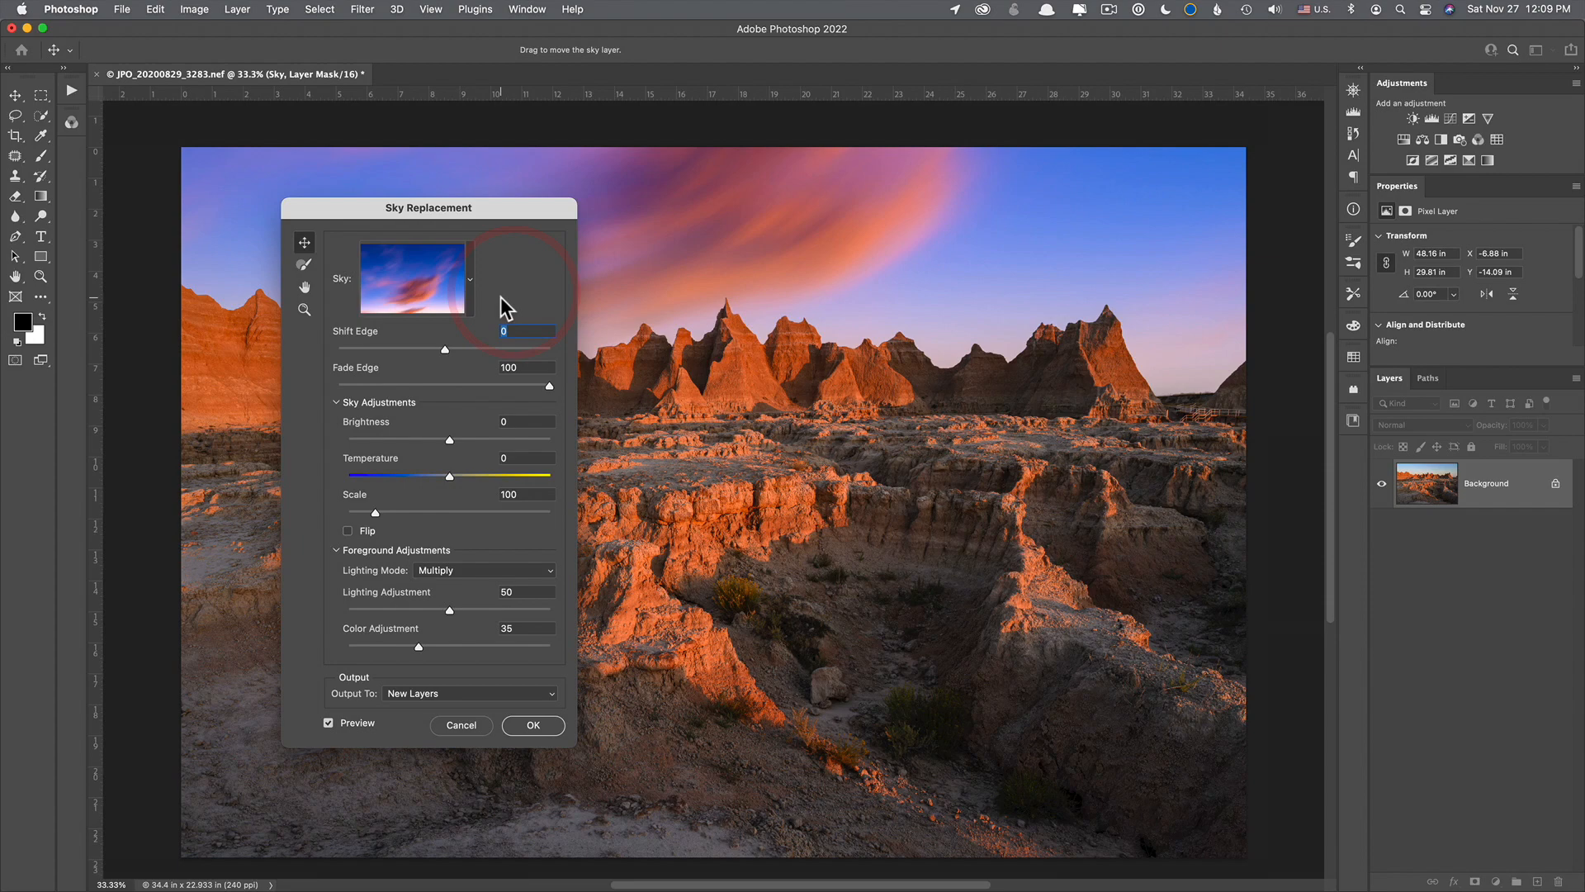
{"action": "left_click_drag", "start_coordinate": [428, 208], "coordinate": [889, 224]}
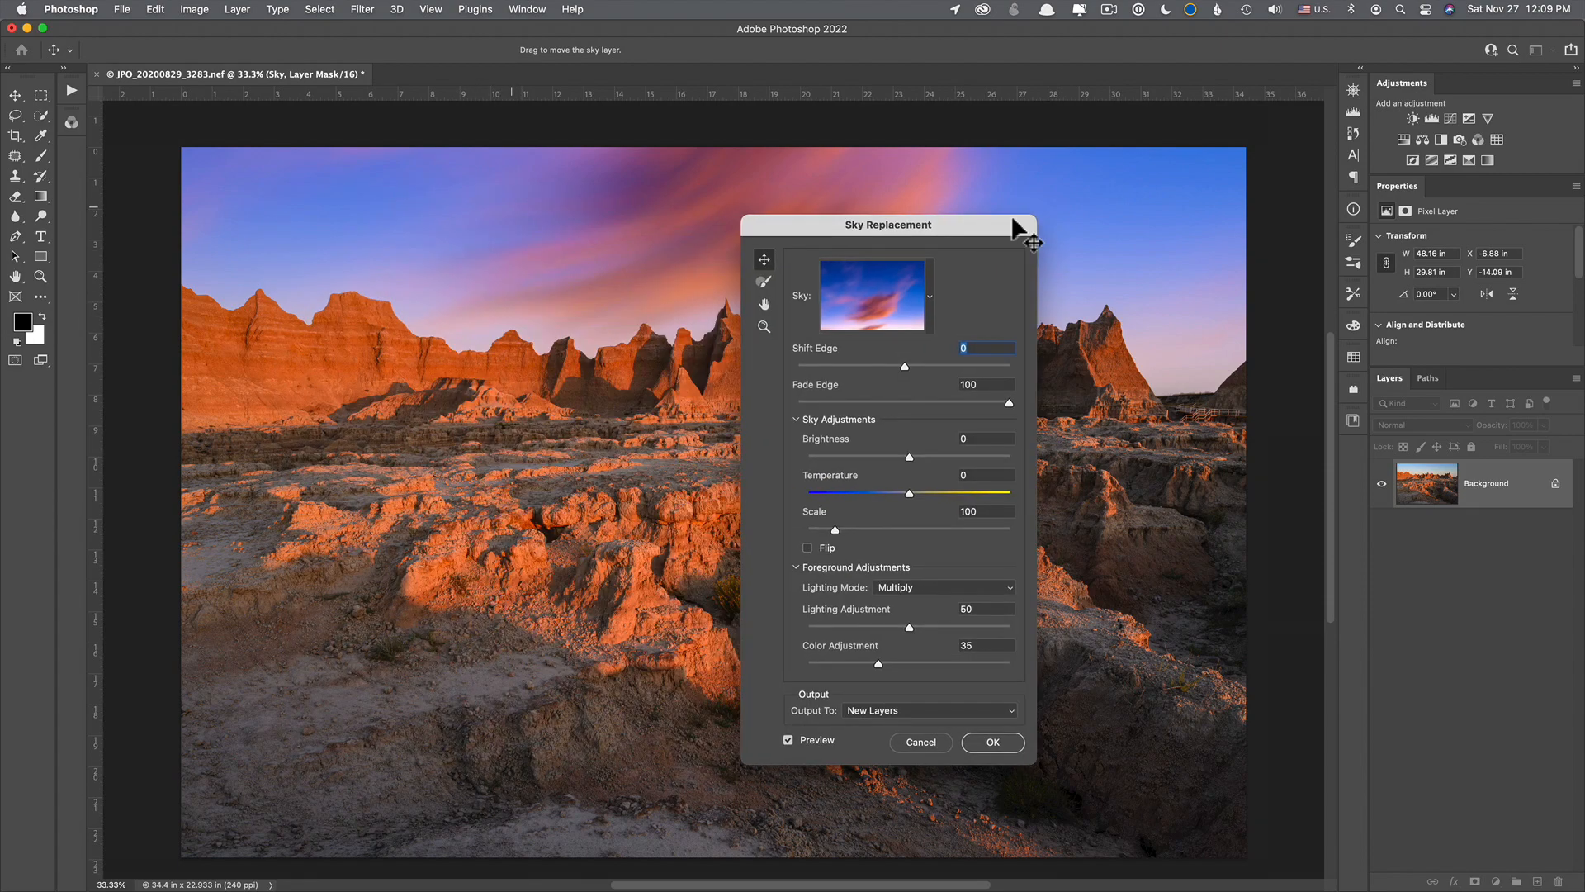
{"action": "left_click_drag", "start_coordinate": [886, 224], "coordinate": [1106, 171]}
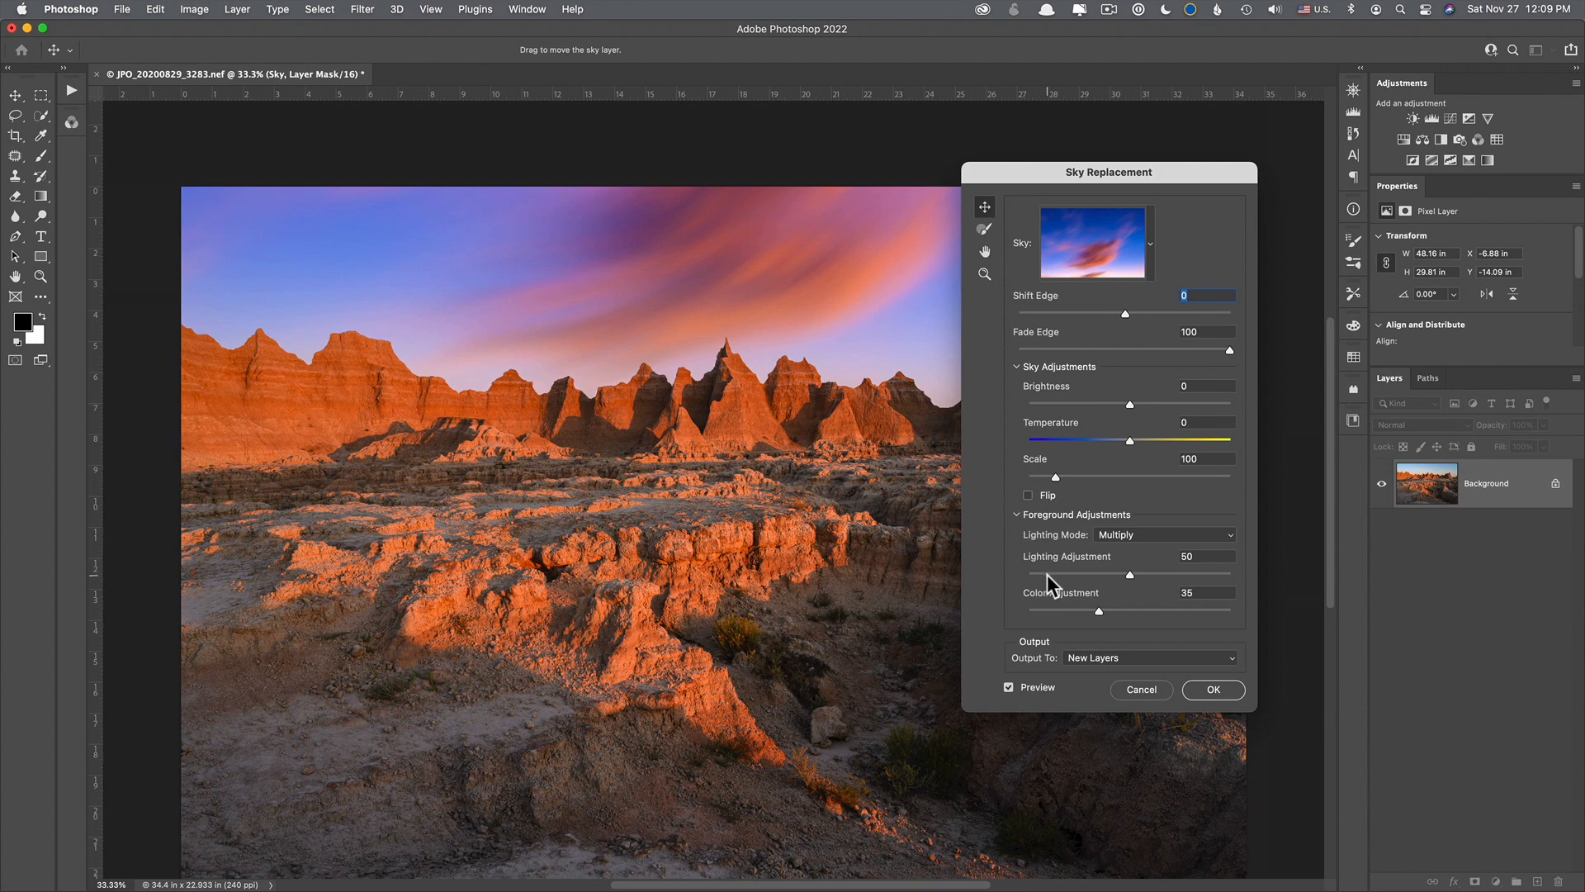
{"action": "mouse_move", "coordinate": [1055, 628]}
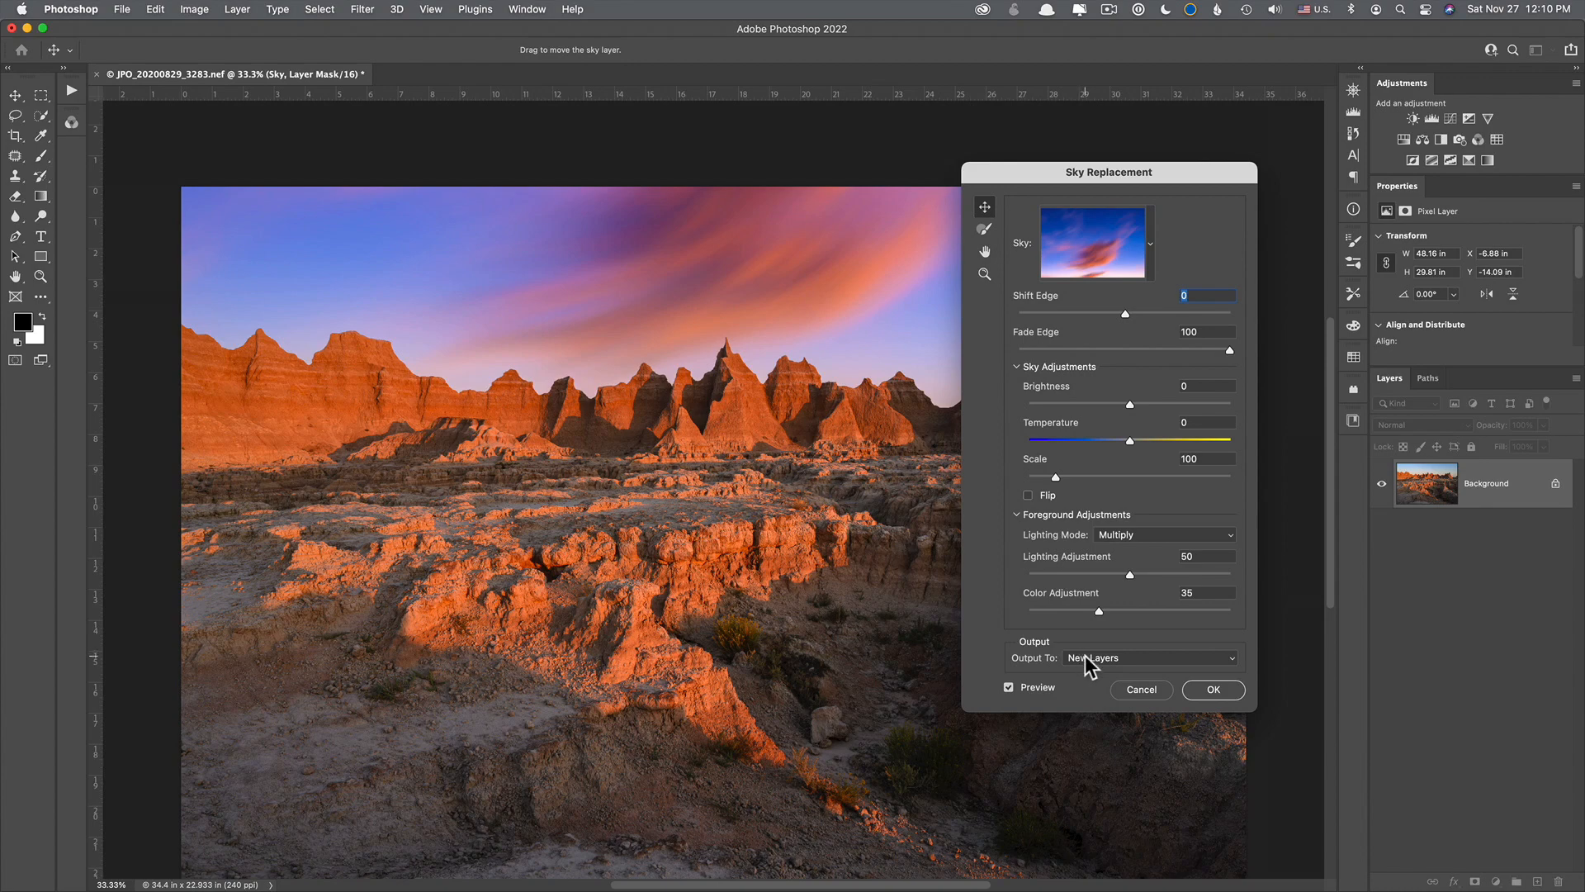
{"action": "left_click", "coordinate": [1148, 657]}
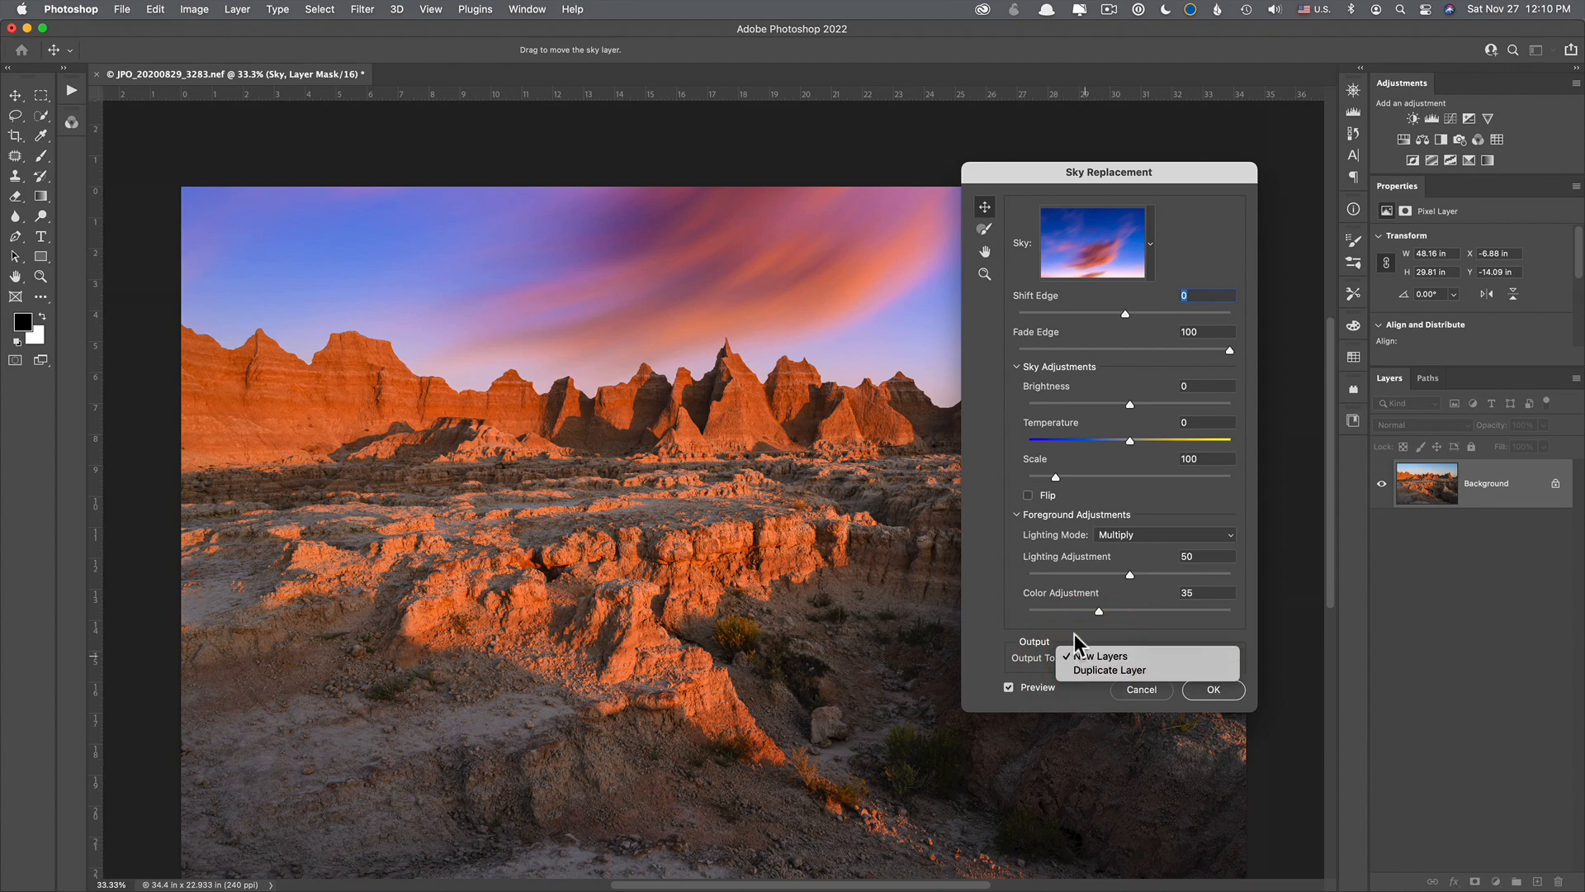
{"action": "mouse_move", "coordinate": [1106, 670]}
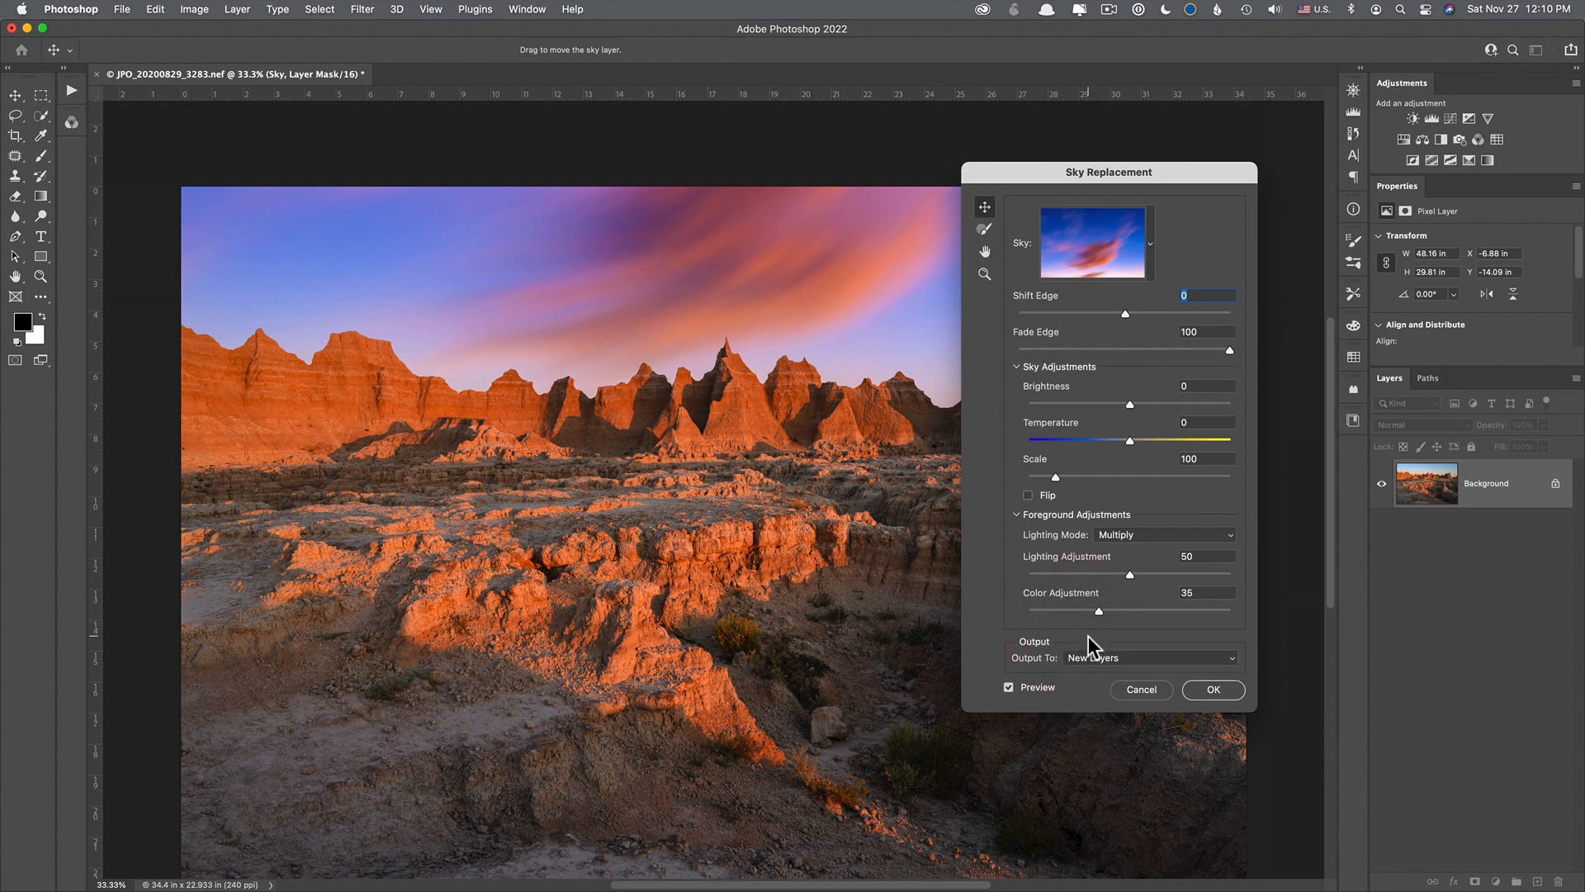
{"action": "mouse_move", "coordinate": [1095, 666]}
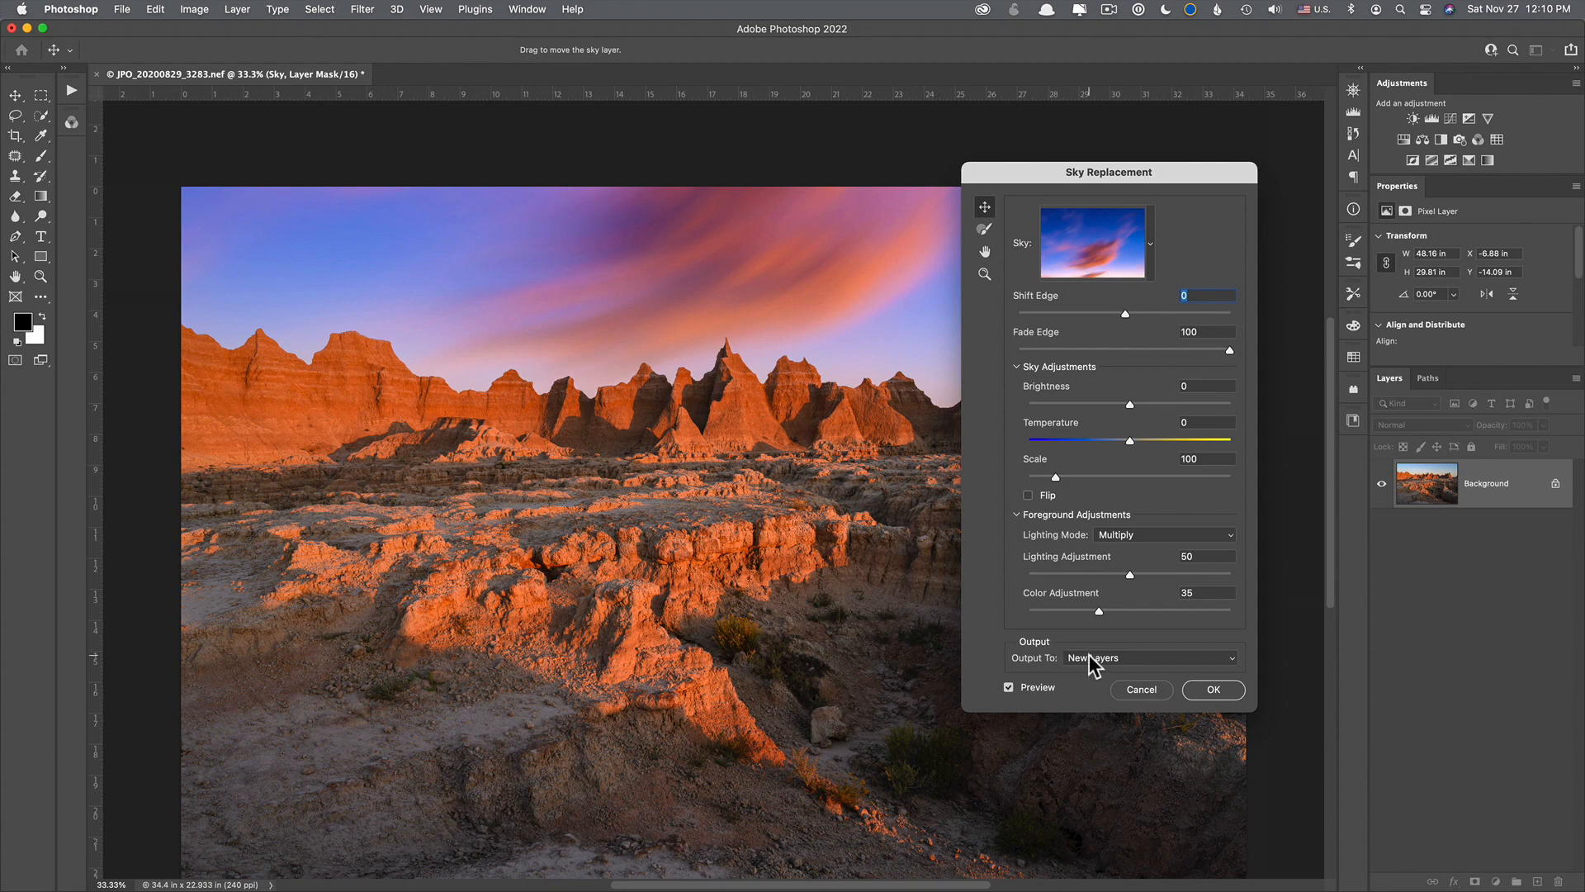
{"action": "mouse_move", "coordinate": [1087, 657]}
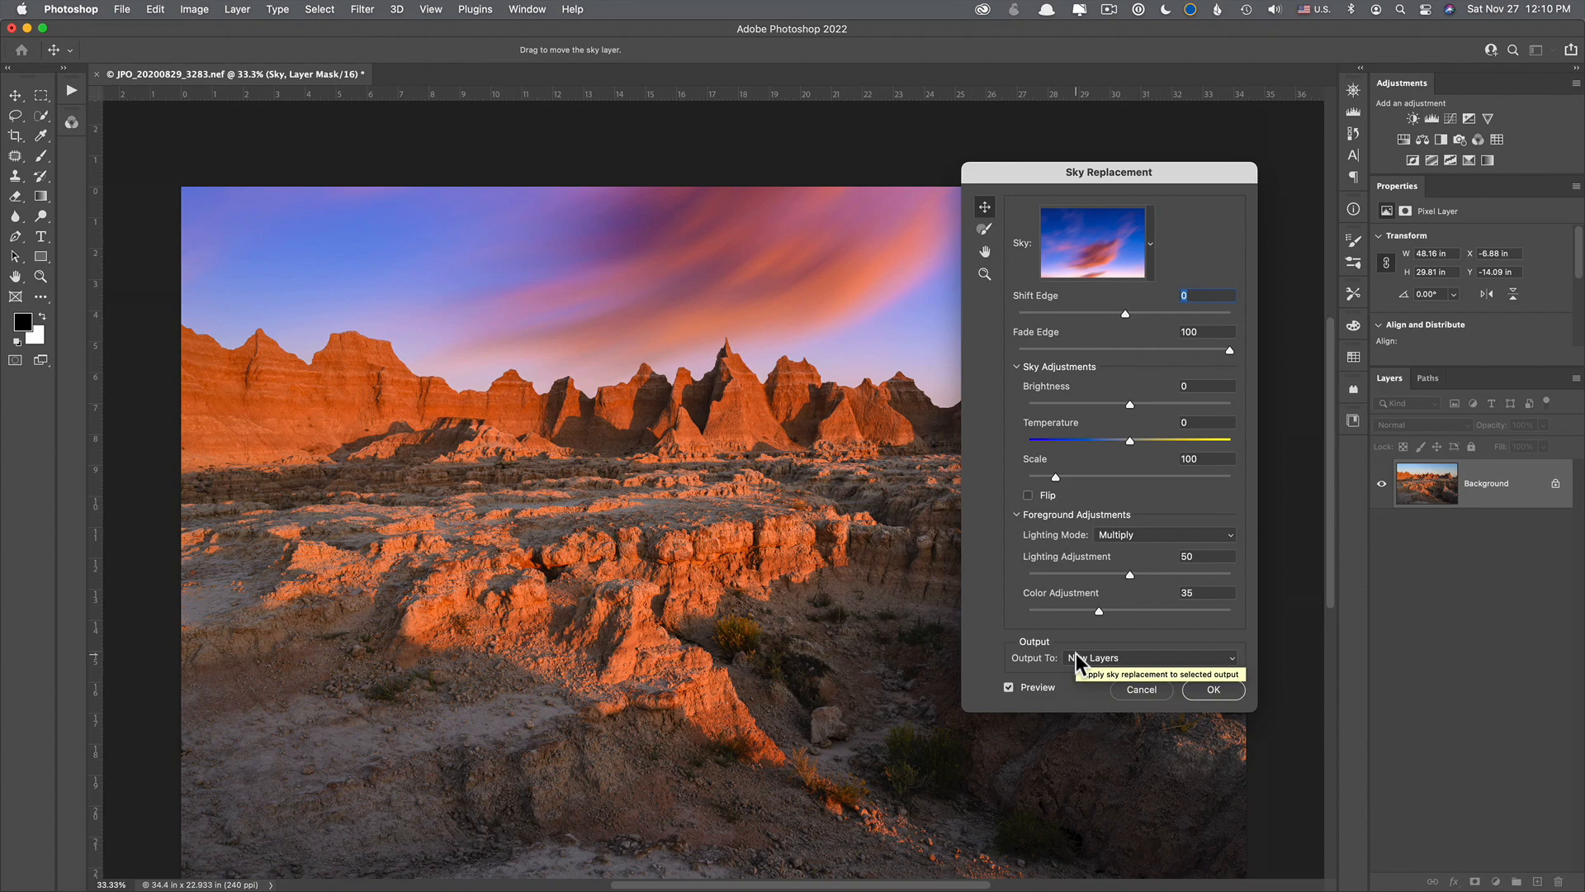
{"action": "mouse_move", "coordinate": [1080, 641]}
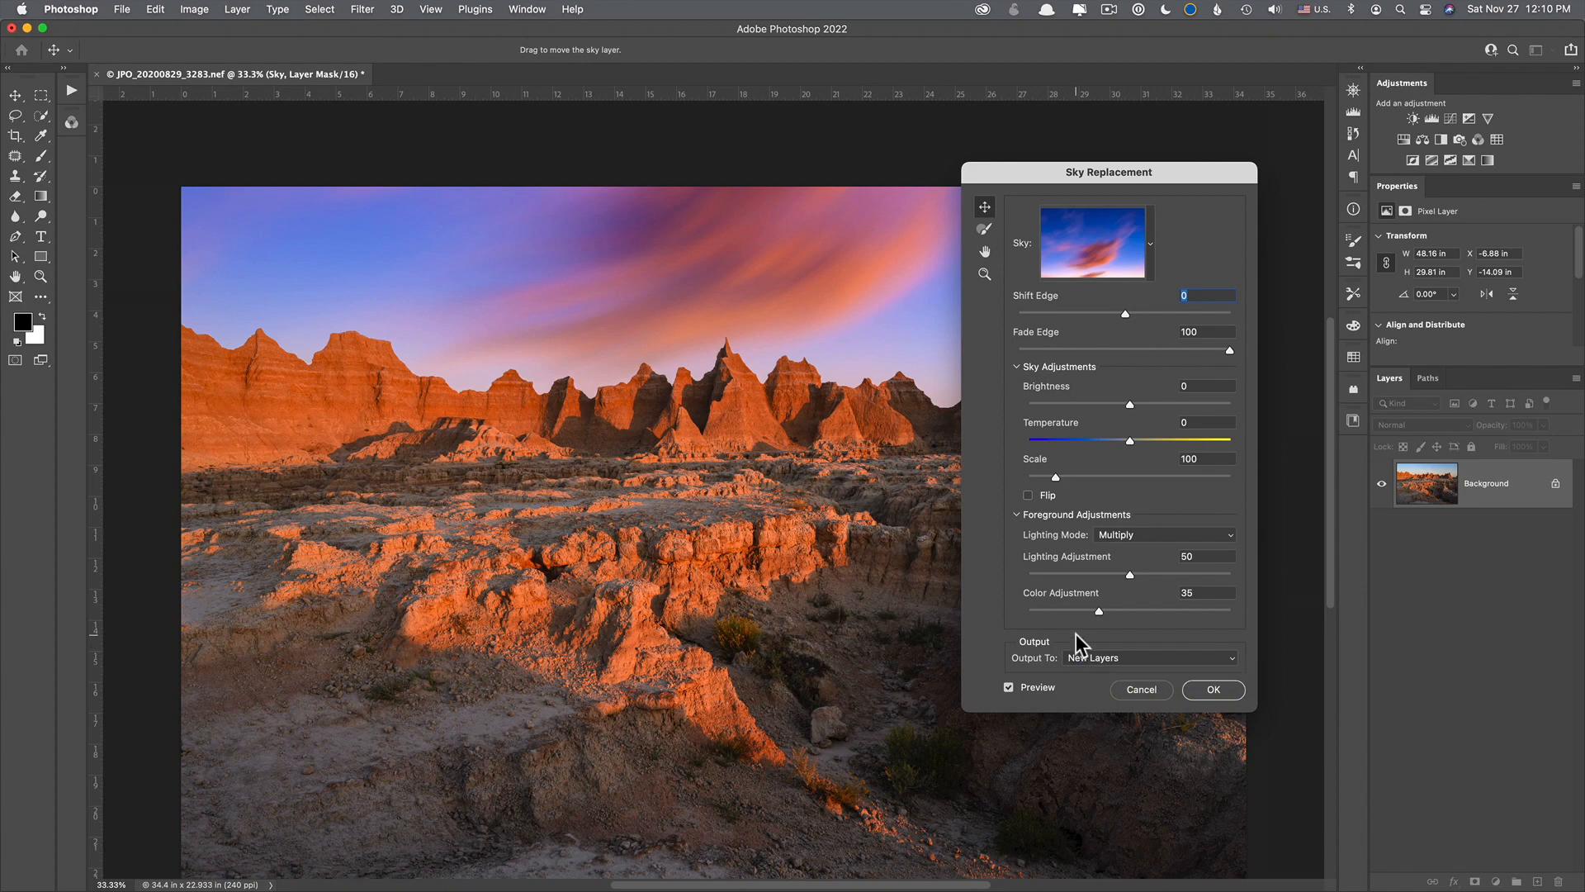
{"action": "mouse_move", "coordinate": [1096, 641]}
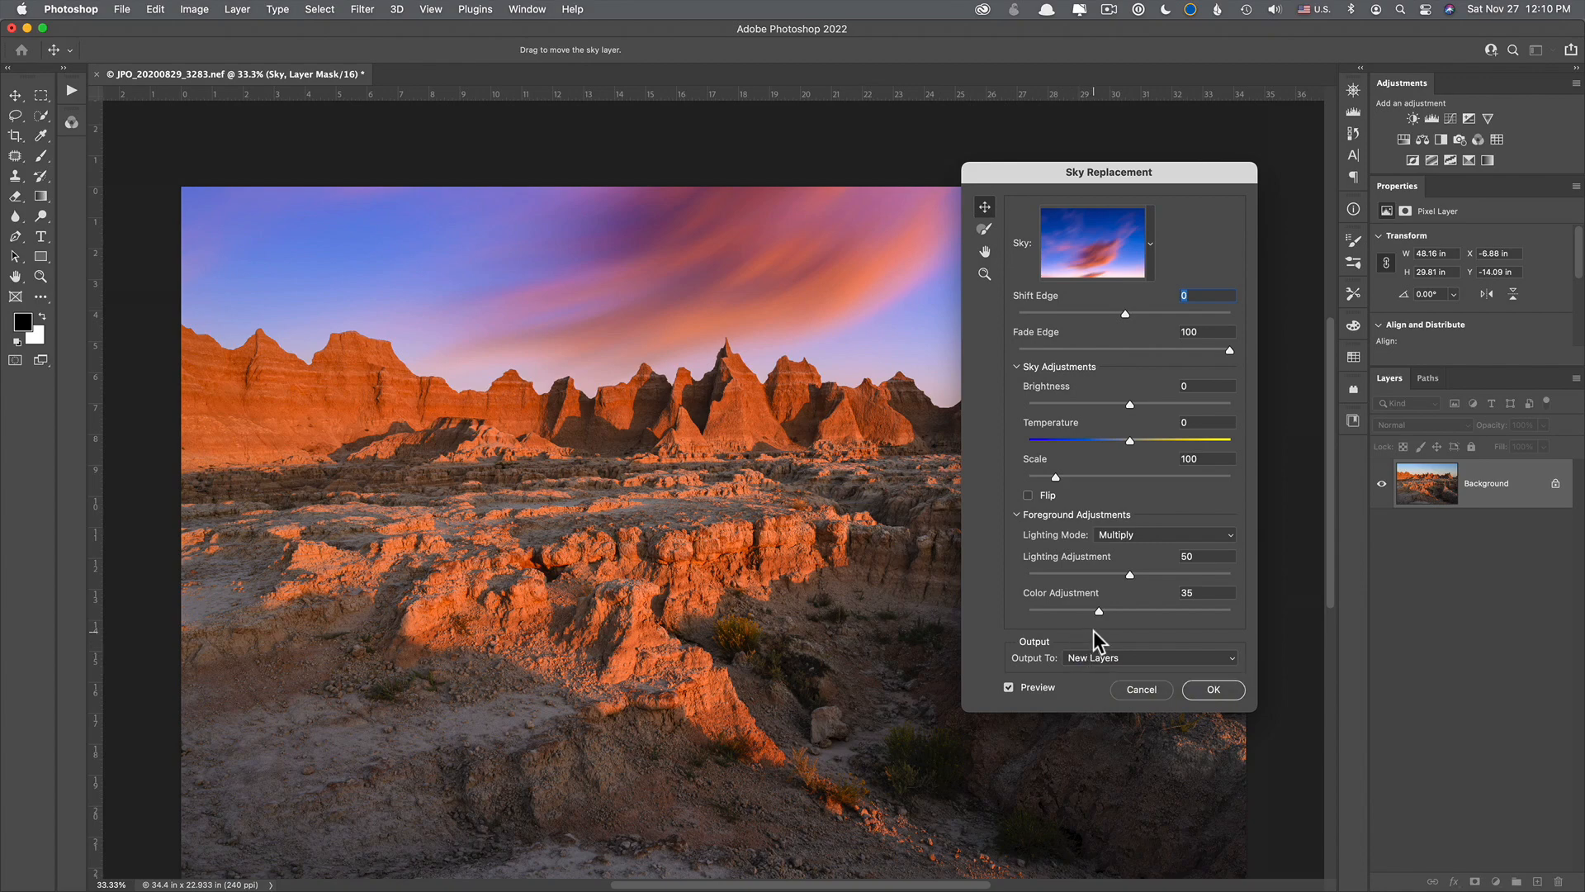
Step: Confirm the replacement, outputting the pink-purple sky as a Sky Replacement Group of new layers
{"action": "left_click", "coordinate": [1212, 691]}
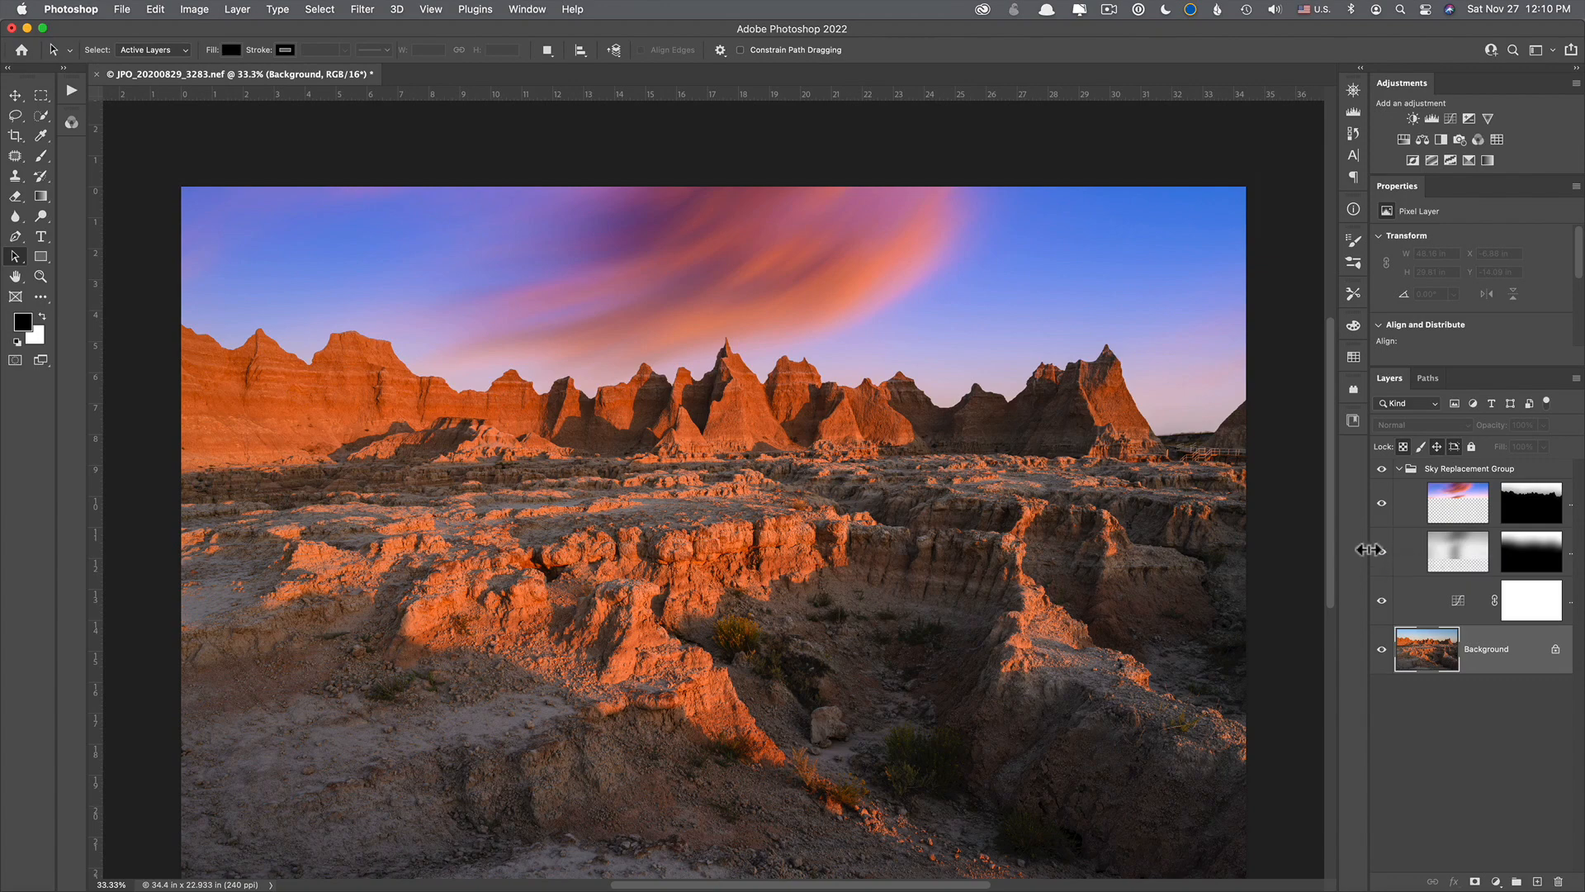
{"action": "mouse_move", "coordinate": [1425, 543]}
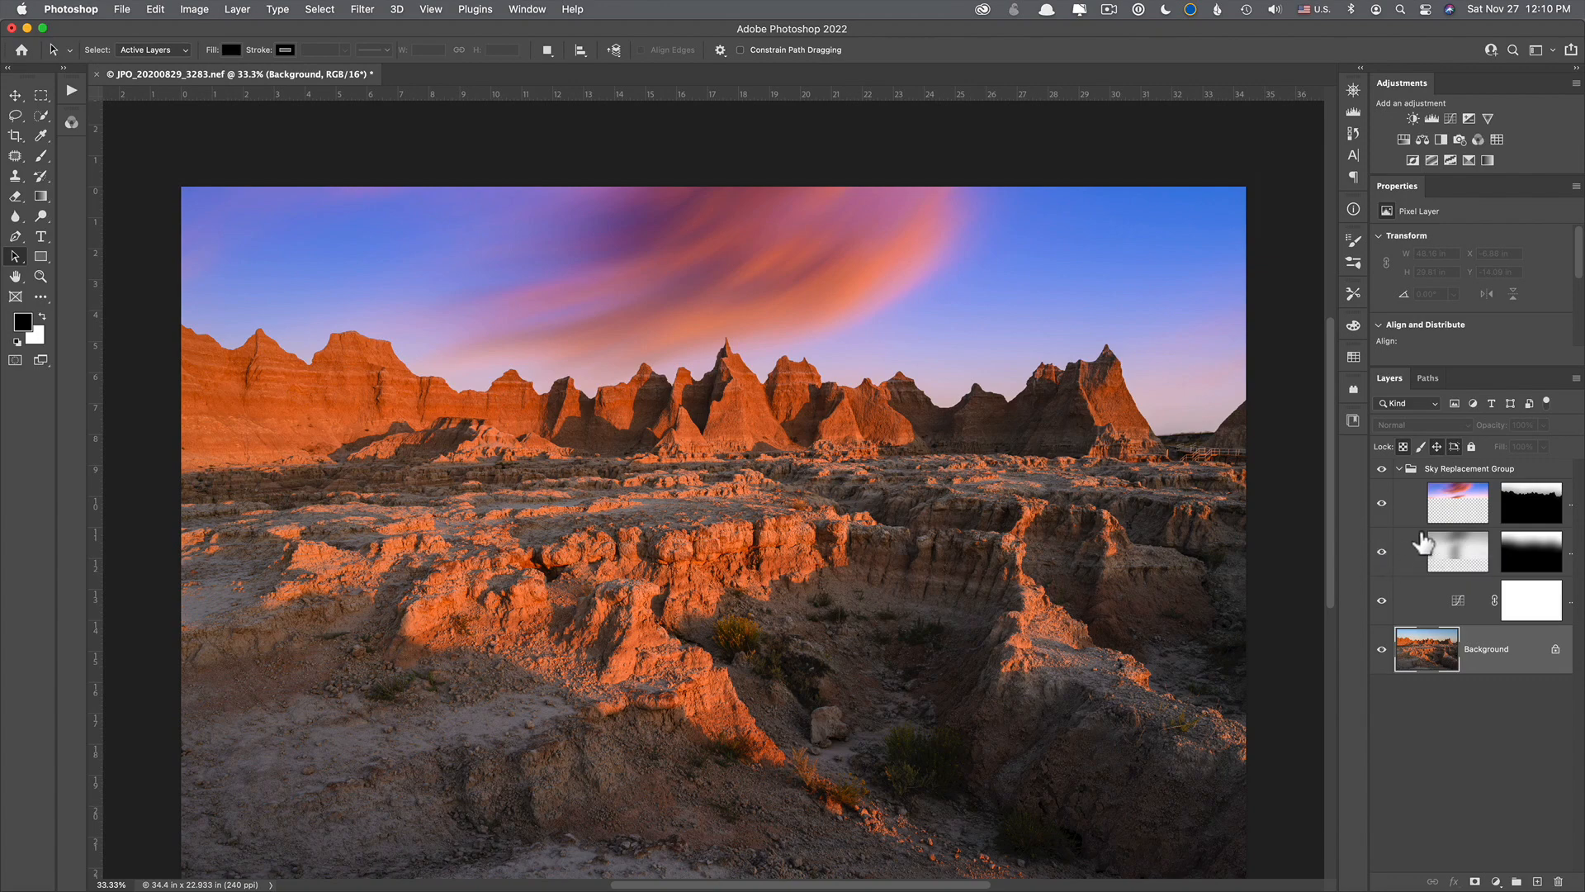